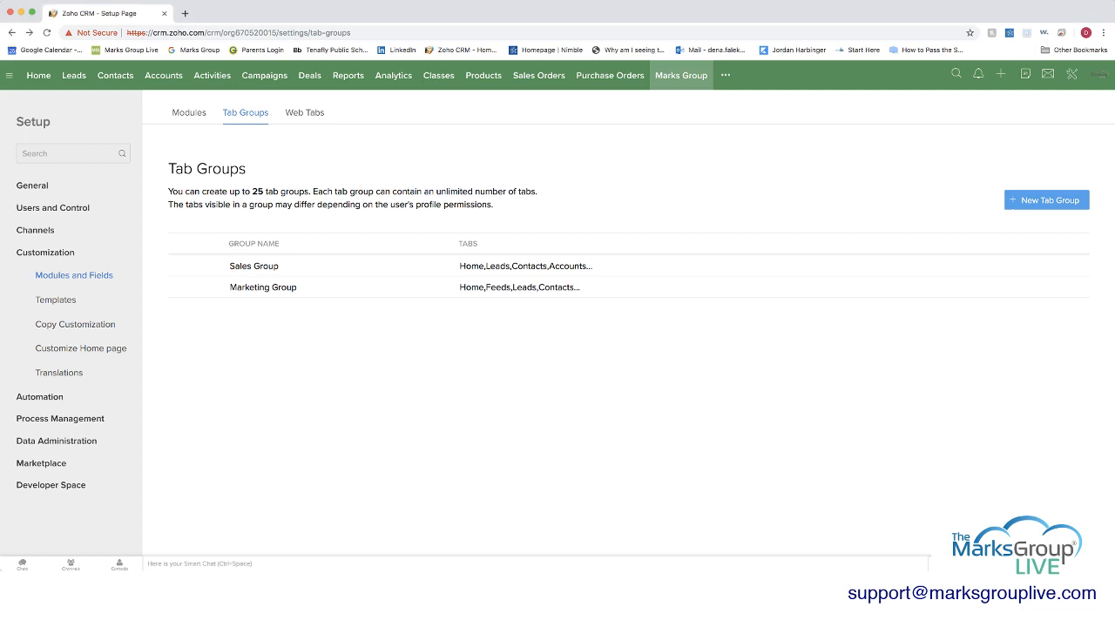
Reach the Modules and Fields settings from the Setup home under Customization
click(38, 75)
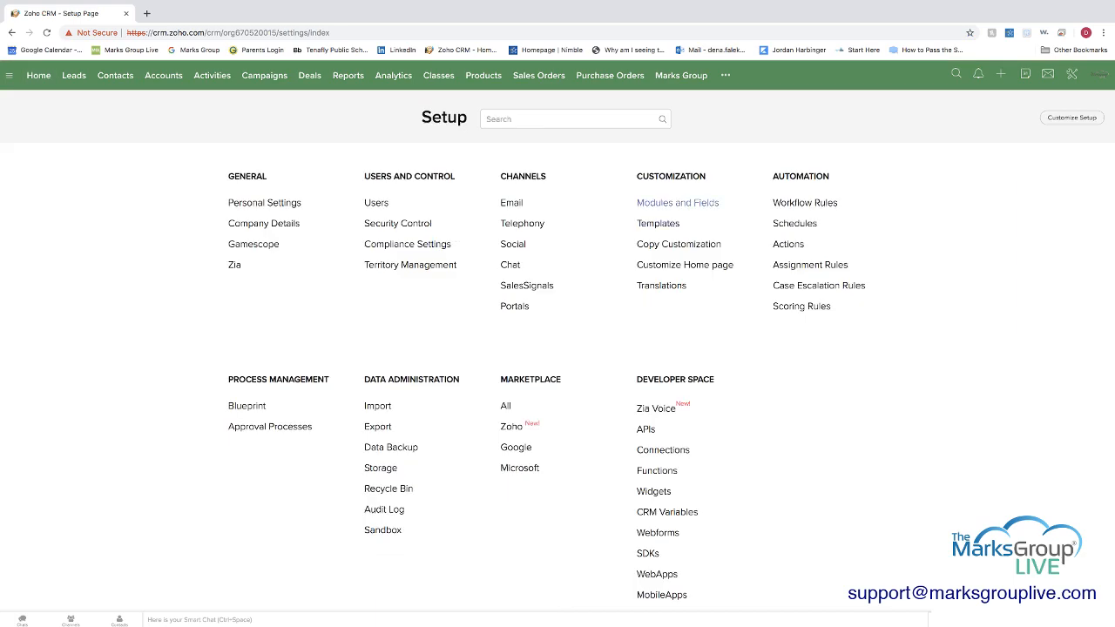
click(676, 202)
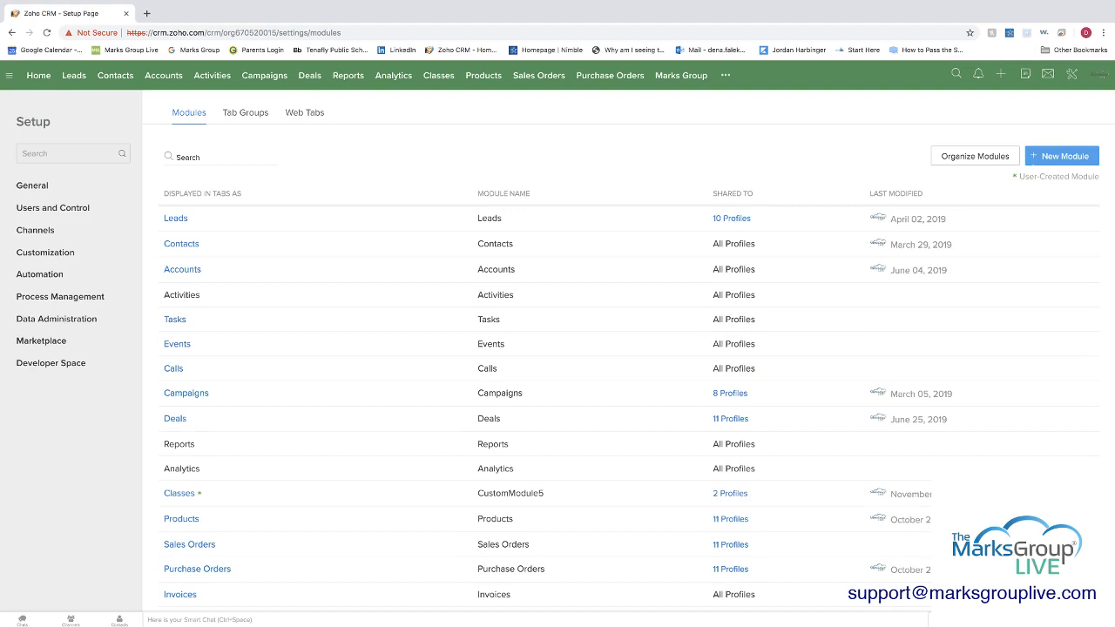
click(45, 251)
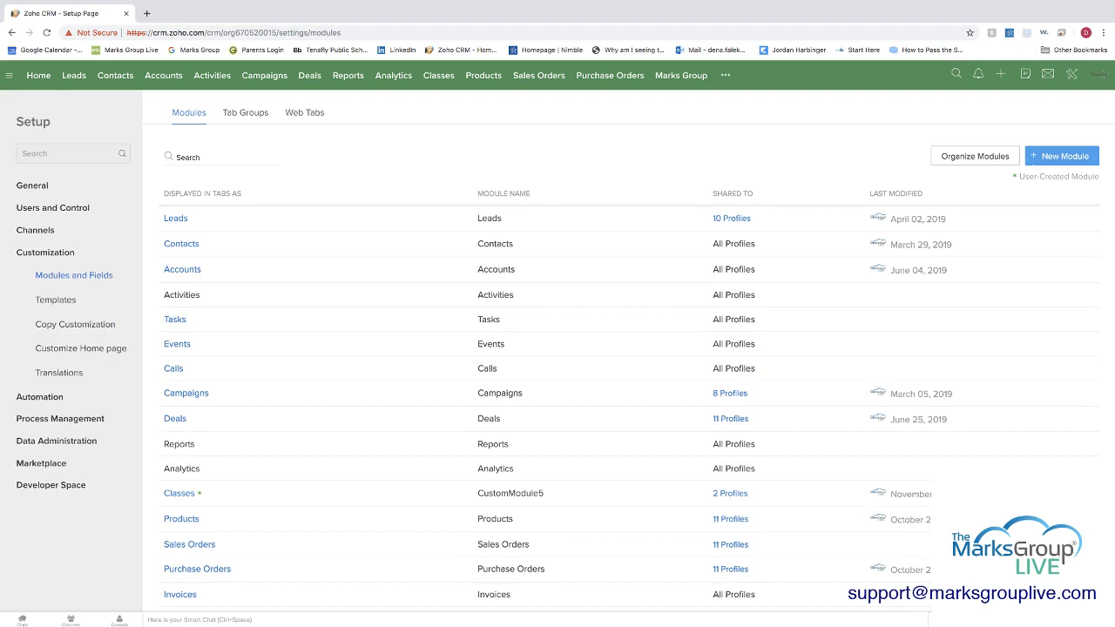
Settle on the Web Tabs list showing CNN, Amazon, Marks Group and TMG Live
click(303, 111)
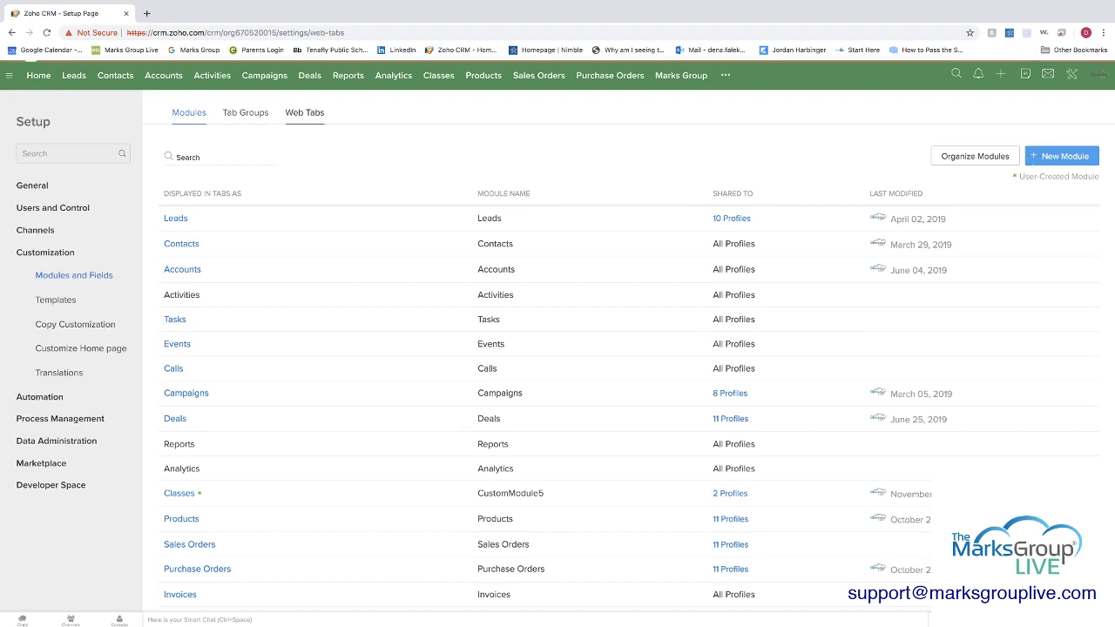
click(244, 111)
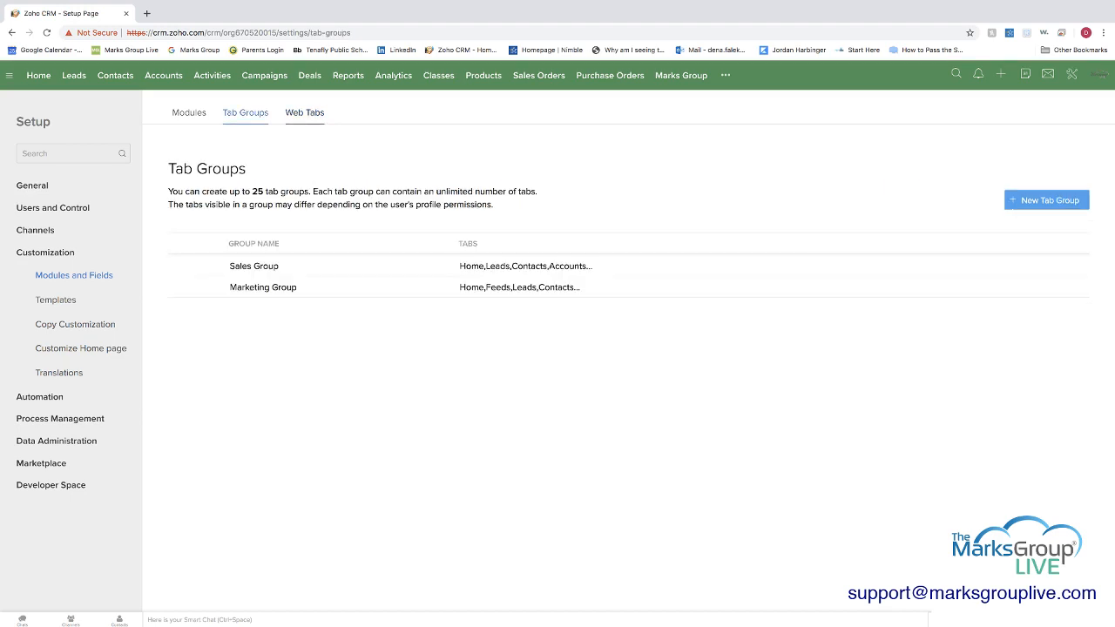
click(303, 111)
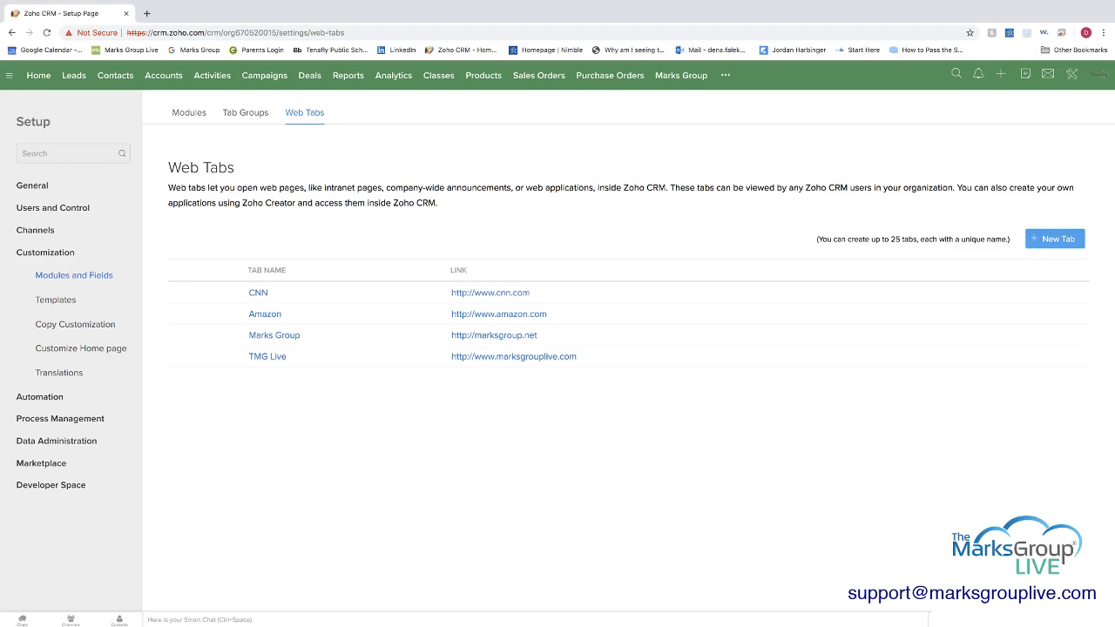
Preview the Marks Group web tab, then the CNN web tab from the ••• module menu
click(679, 74)
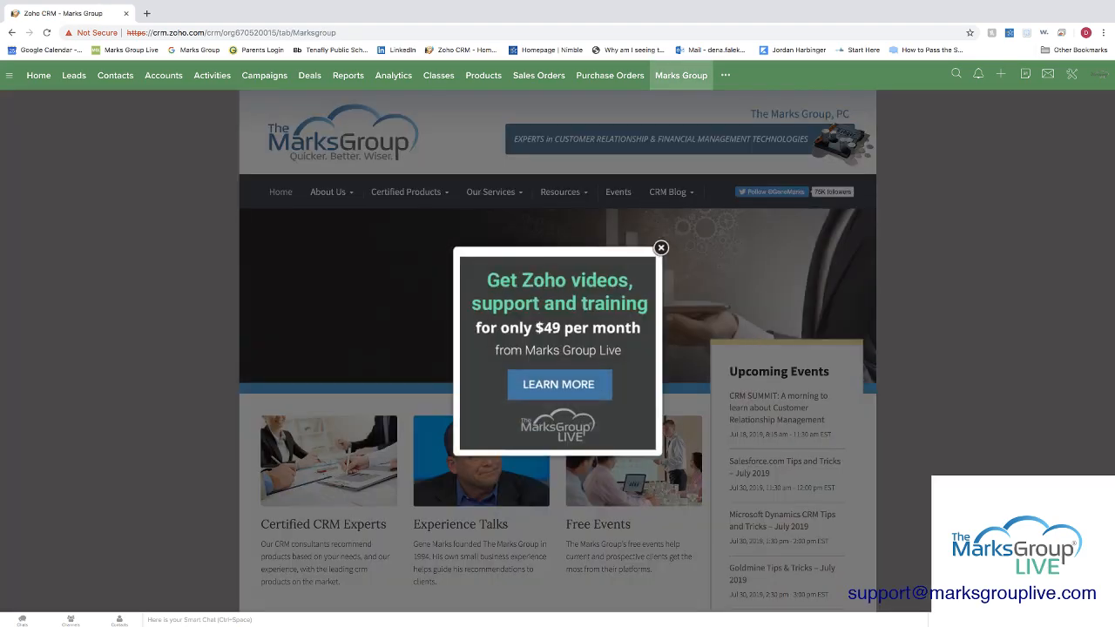
click(660, 247)
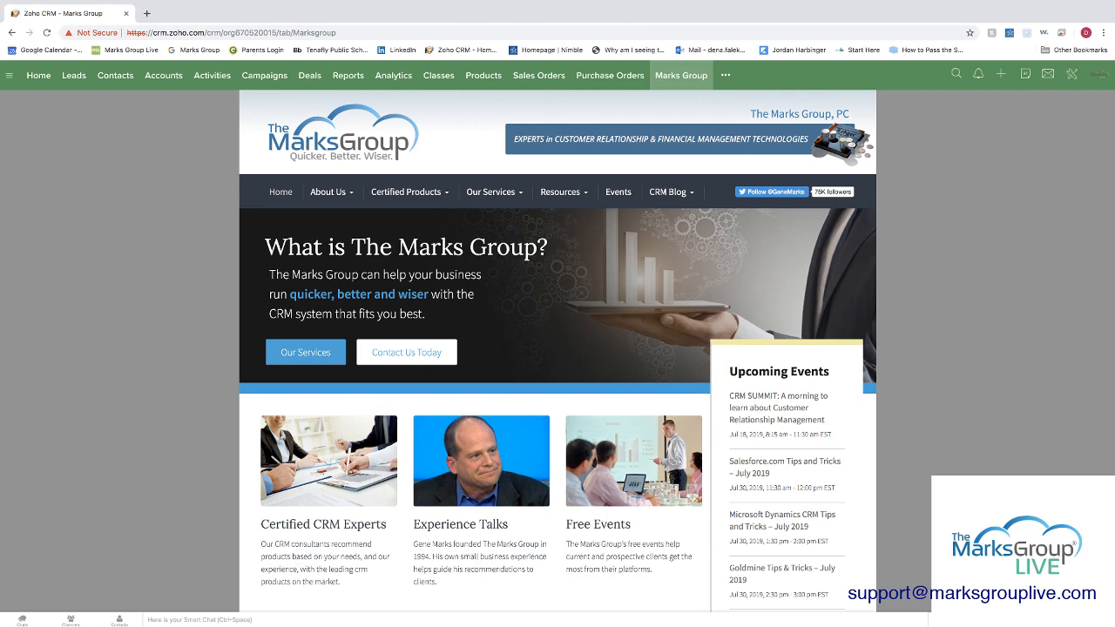
click(725, 75)
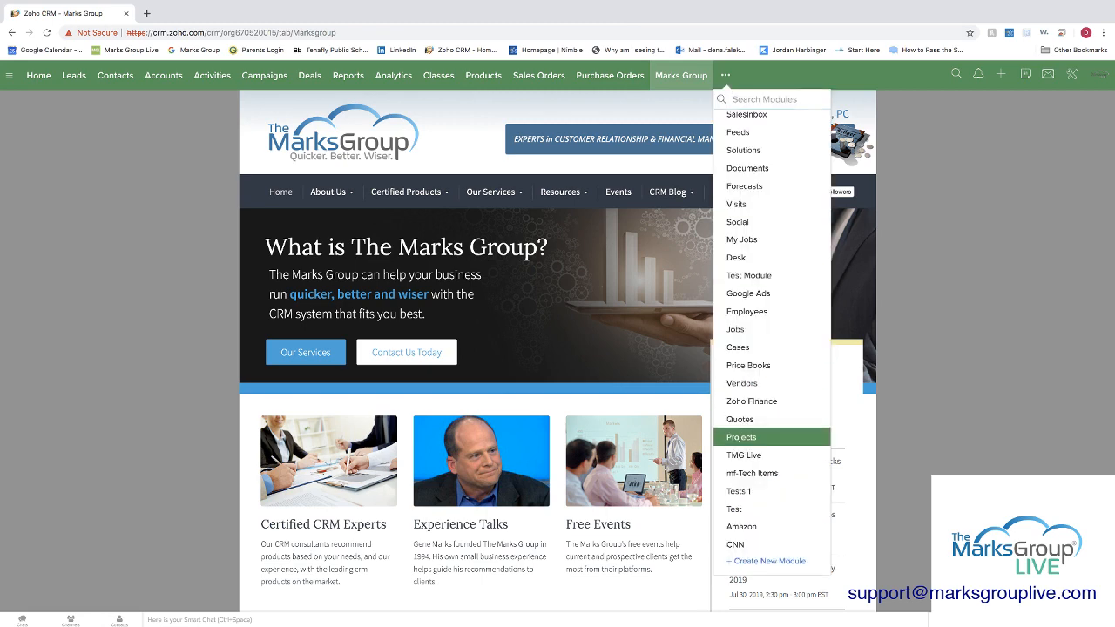
mouse_move(735, 543)
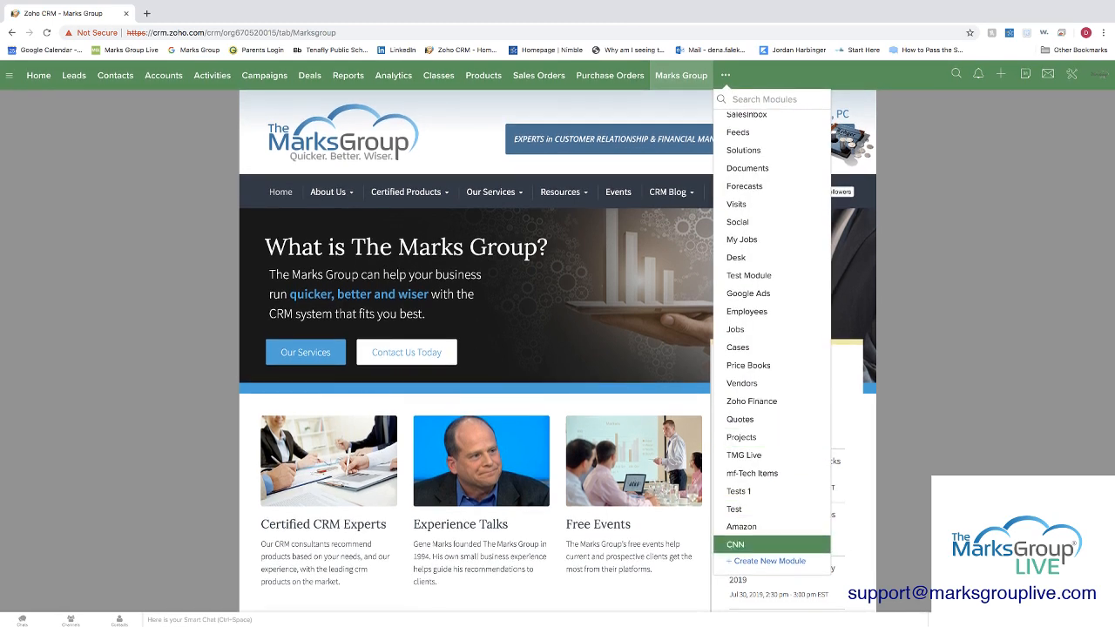
click(735, 543)
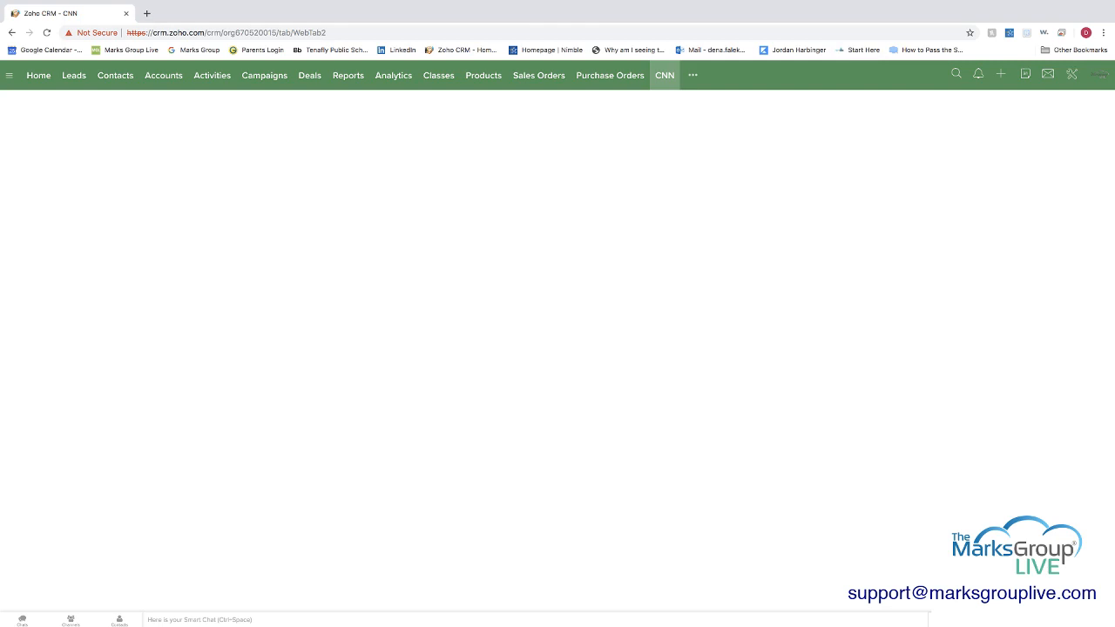
Reopen the Marks Group web tab, then return to the Setup home page
click(693, 75)
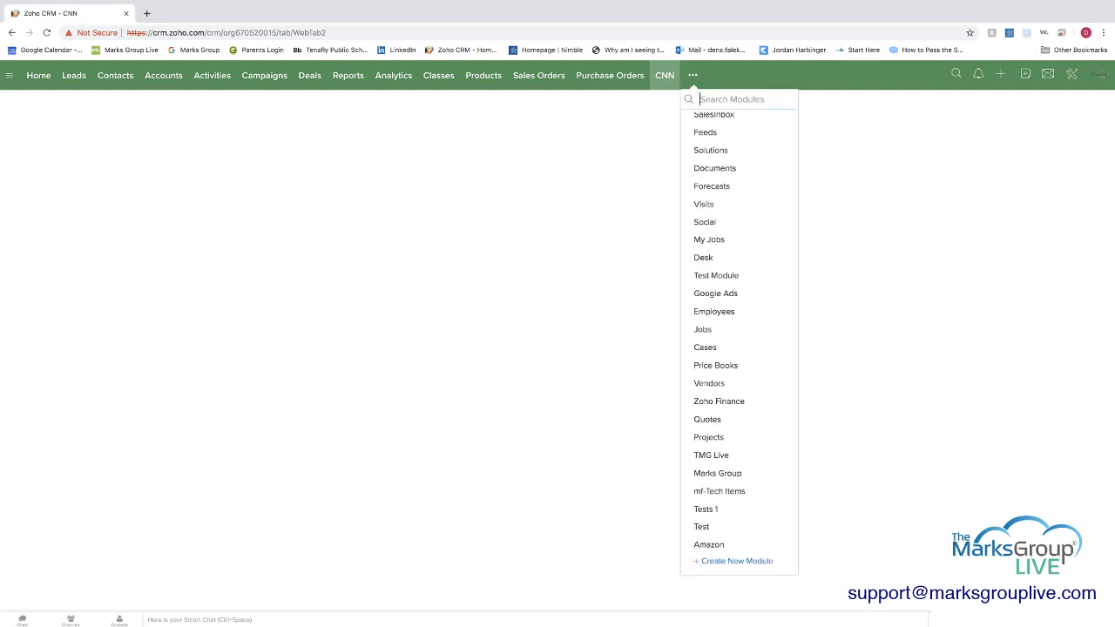
click(718, 473)
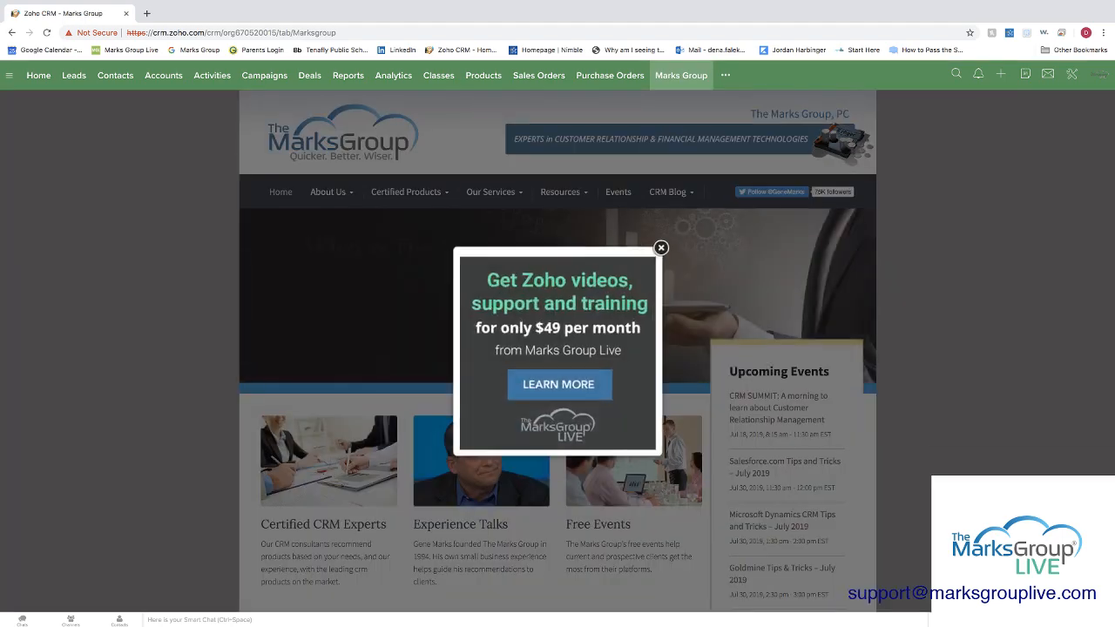
click(660, 247)
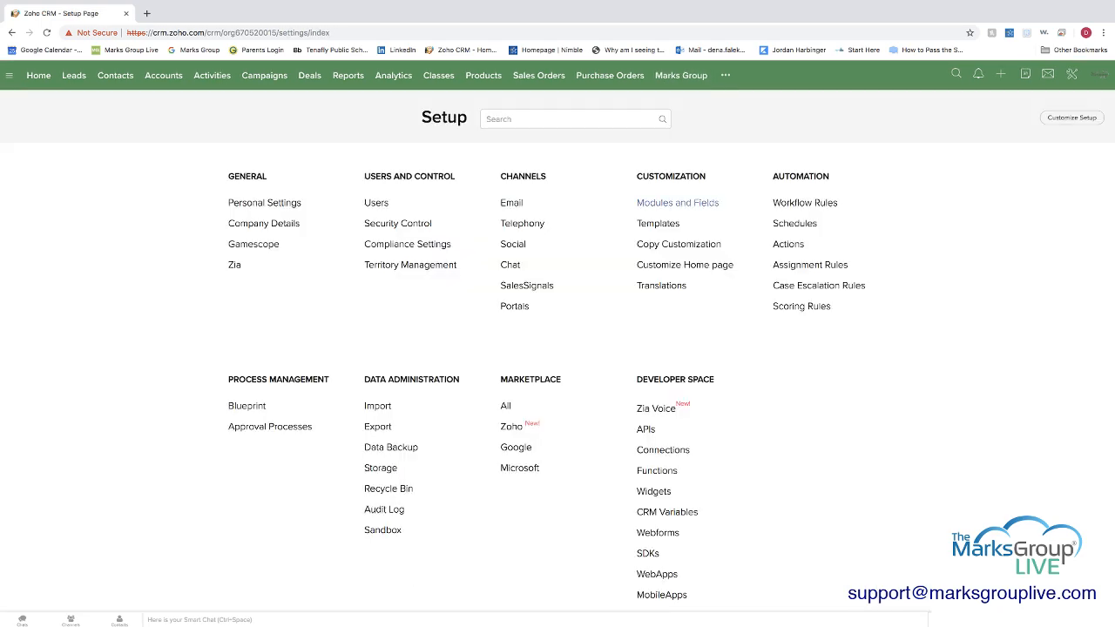
Start a new web tab in Web Tabs settings and name it Google
click(676, 202)
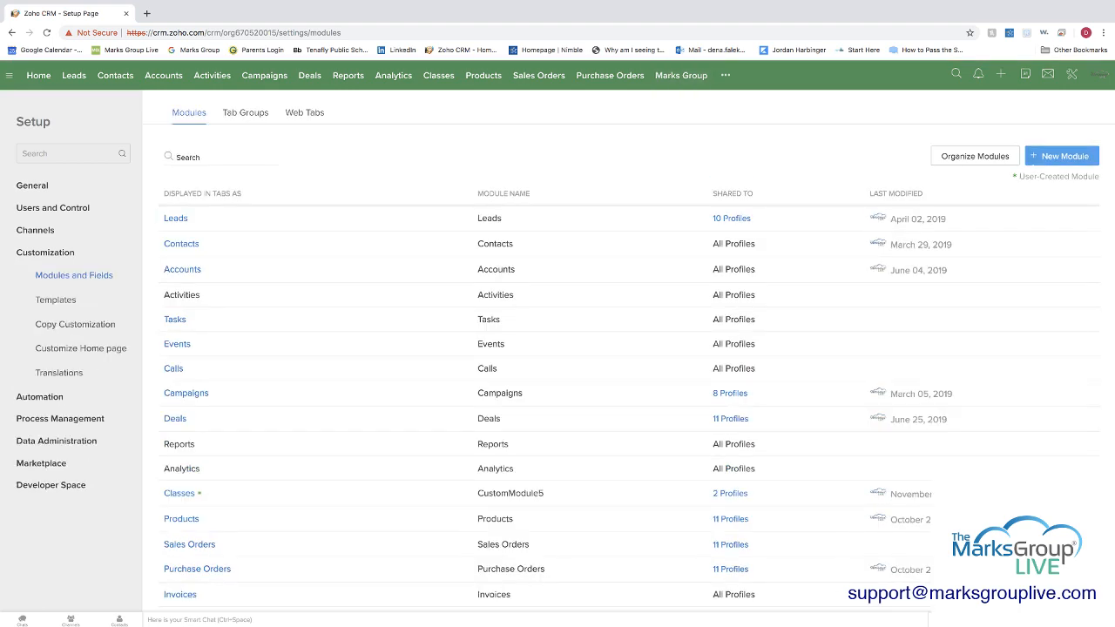
click(303, 111)
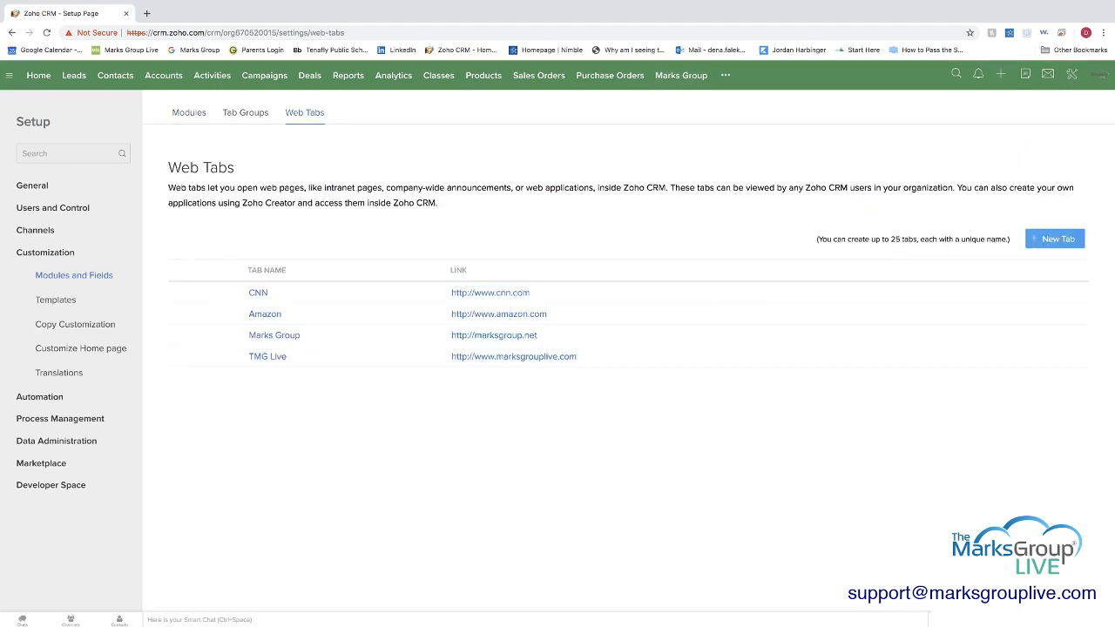
click(1054, 239)
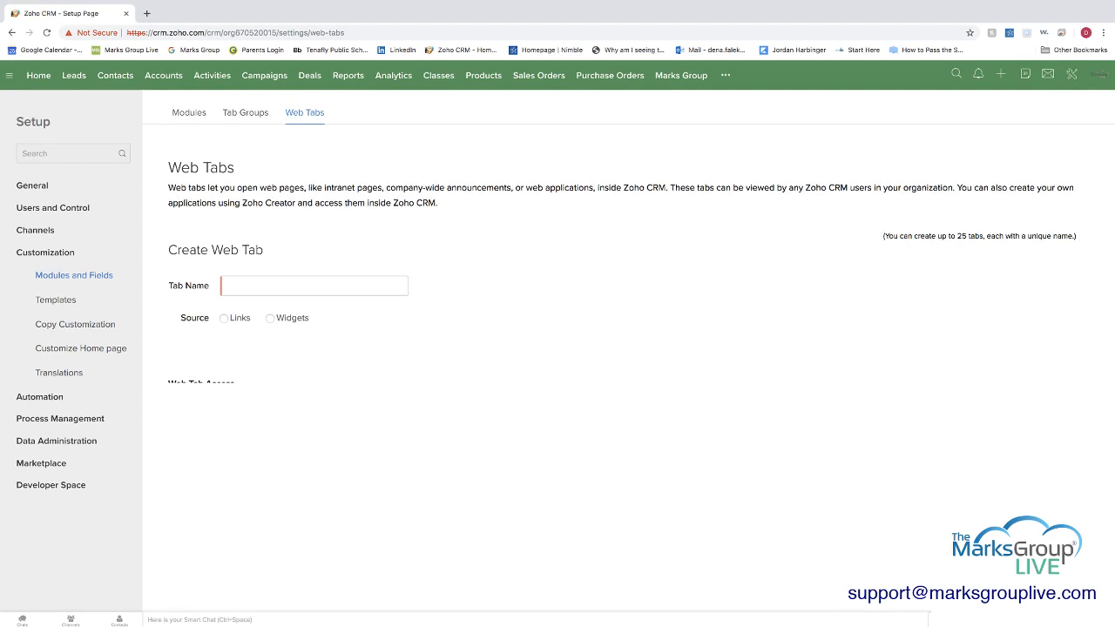
click(313, 285)
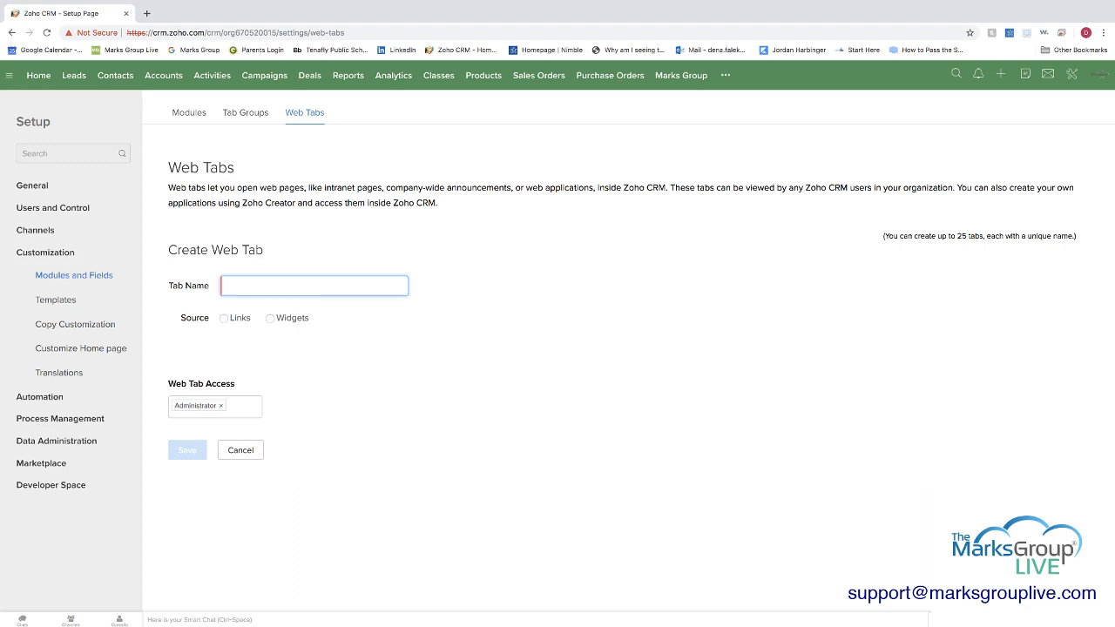
click(314, 285)
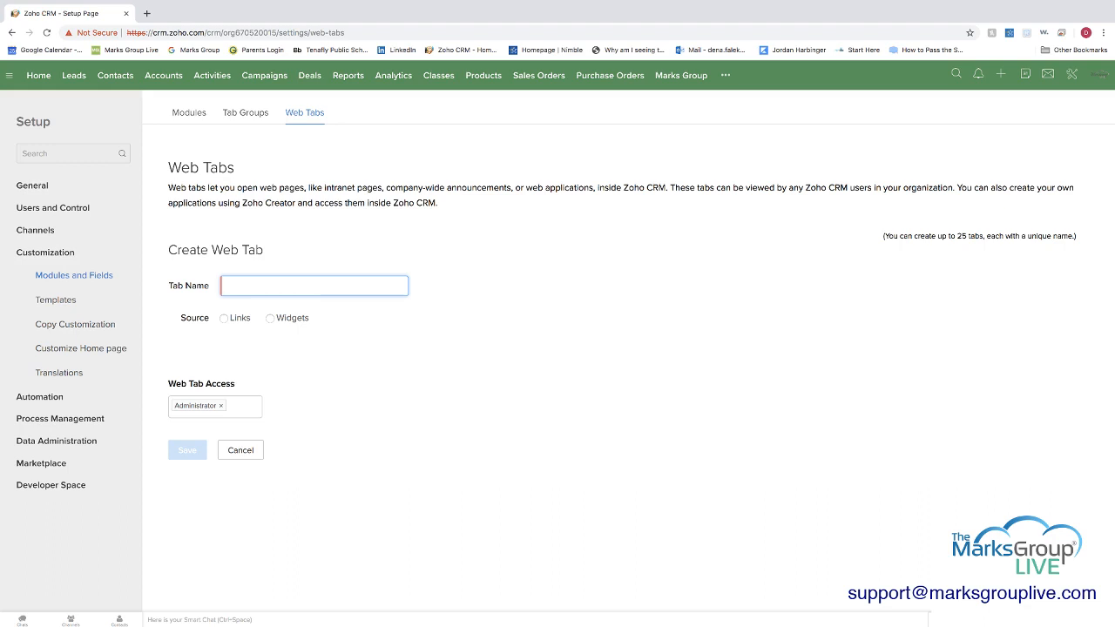
text(Google)
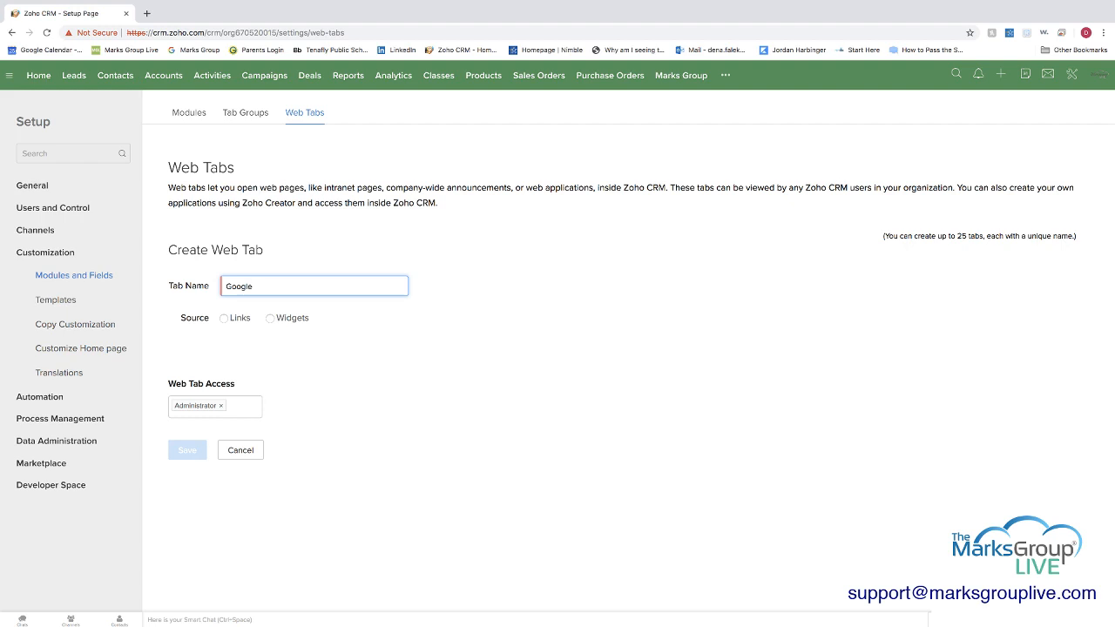
Try Widgets as the tab source and dismiss the empty widgets list
click(269, 317)
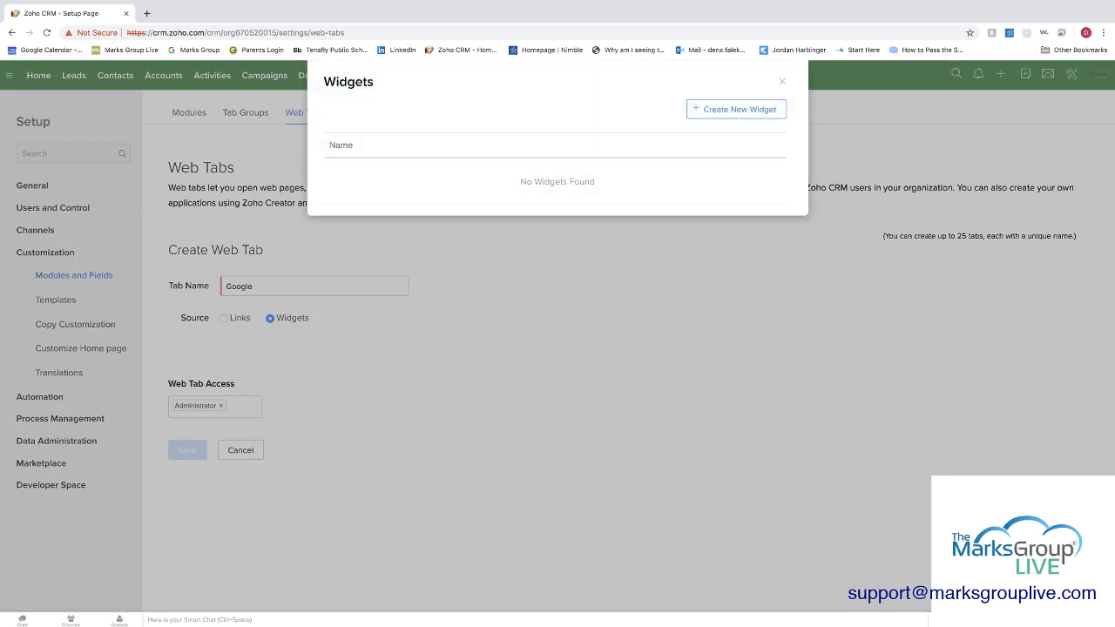
click(781, 82)
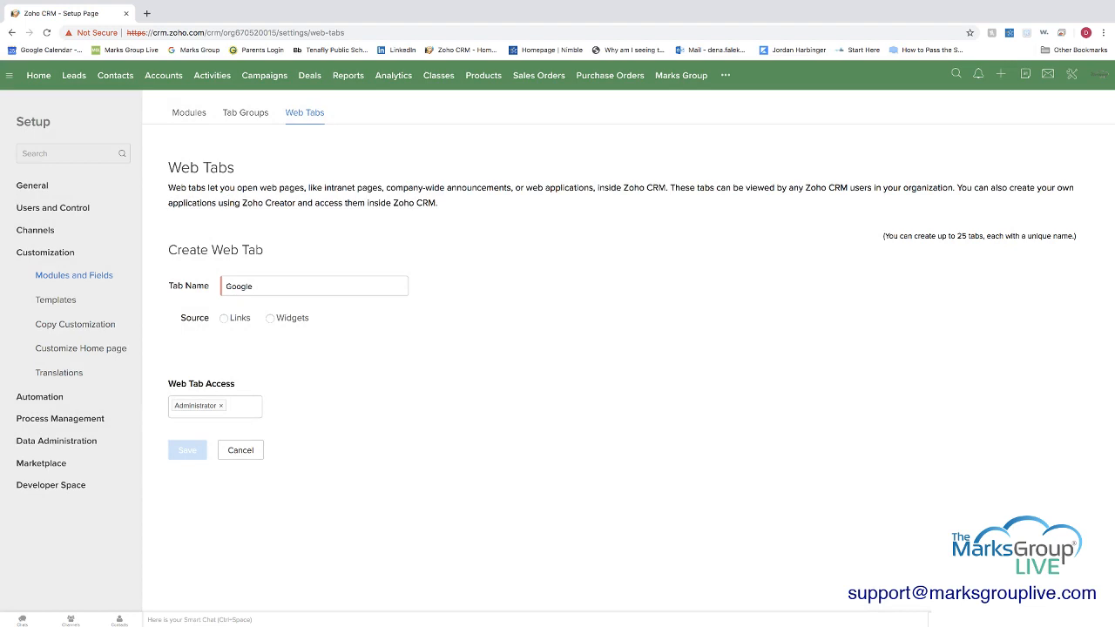
click(223, 317)
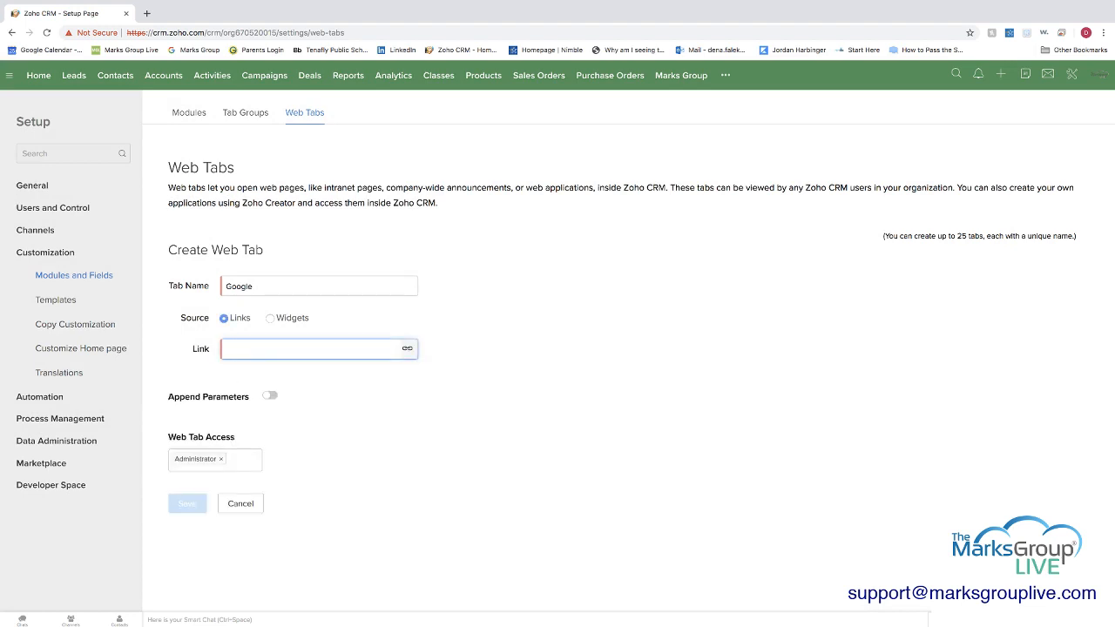
text(www.google.com)
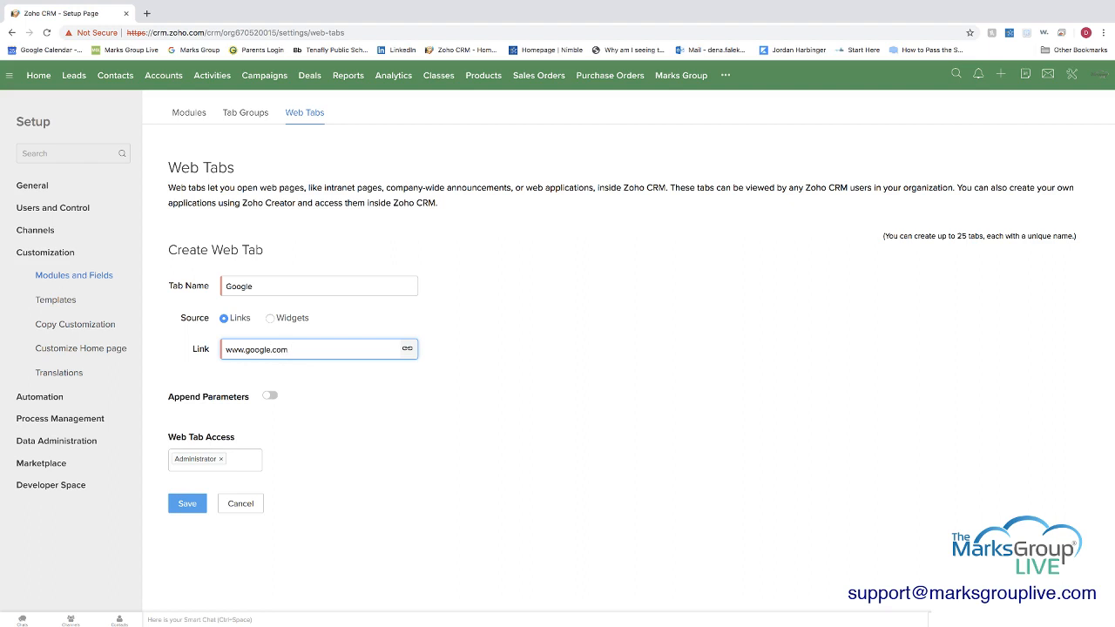
click(235, 460)
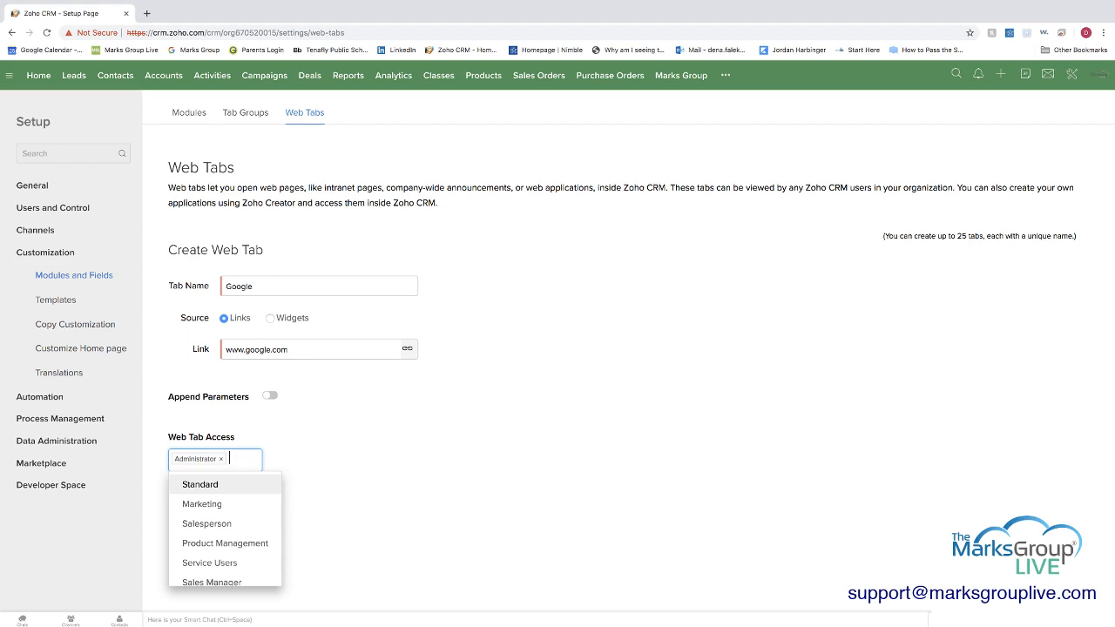
click(198, 484)
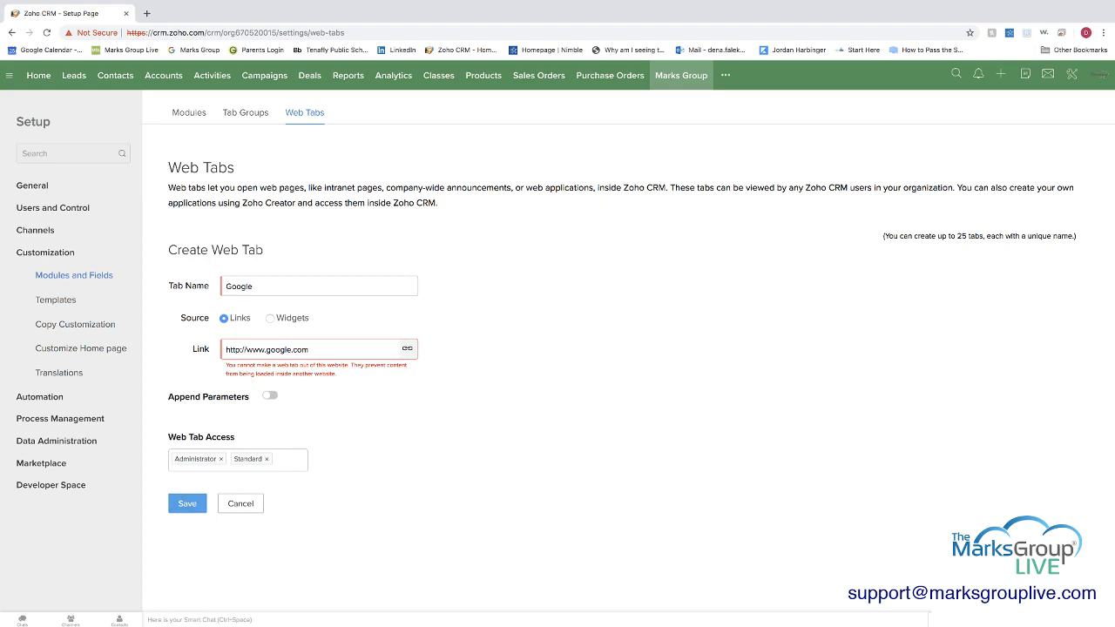
click(240, 503)
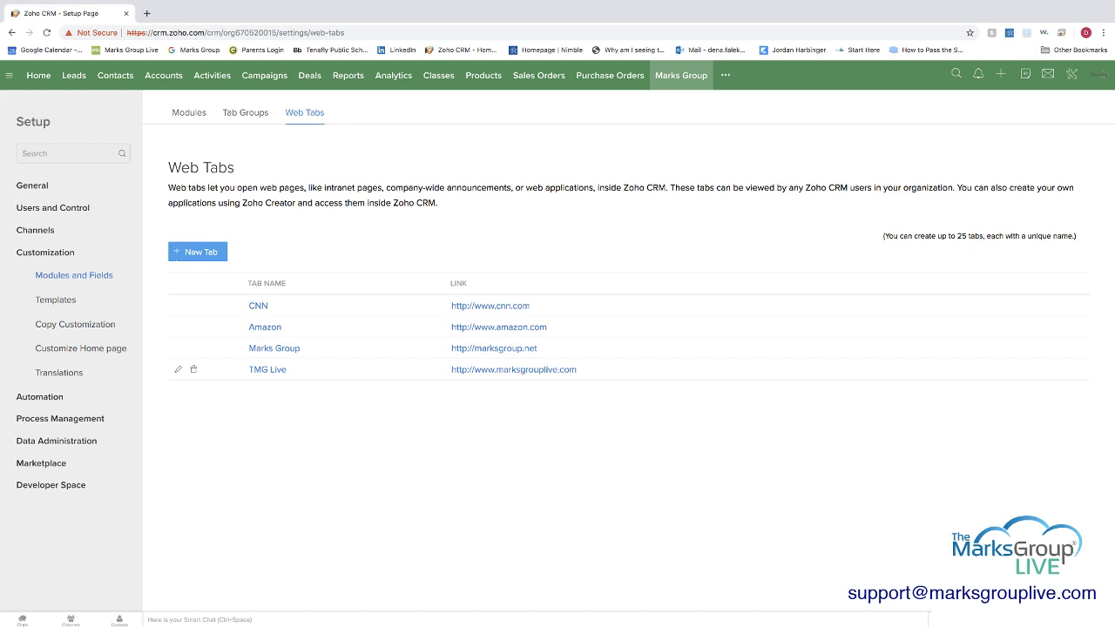
View the Marks Group web tab and scroll through the embedded website
click(724, 75)
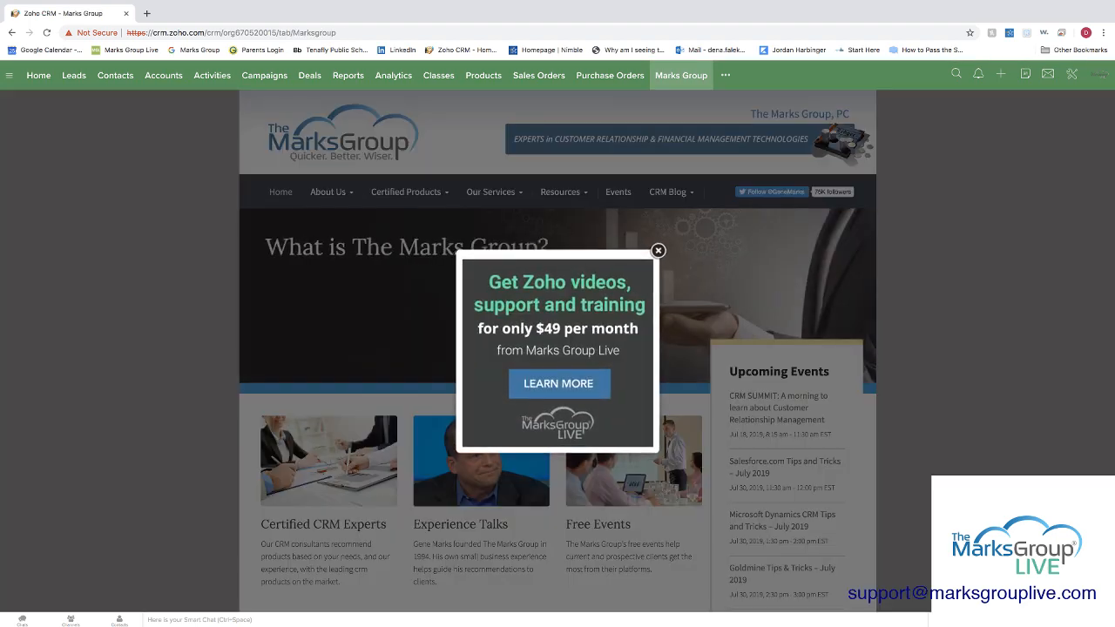
click(658, 251)
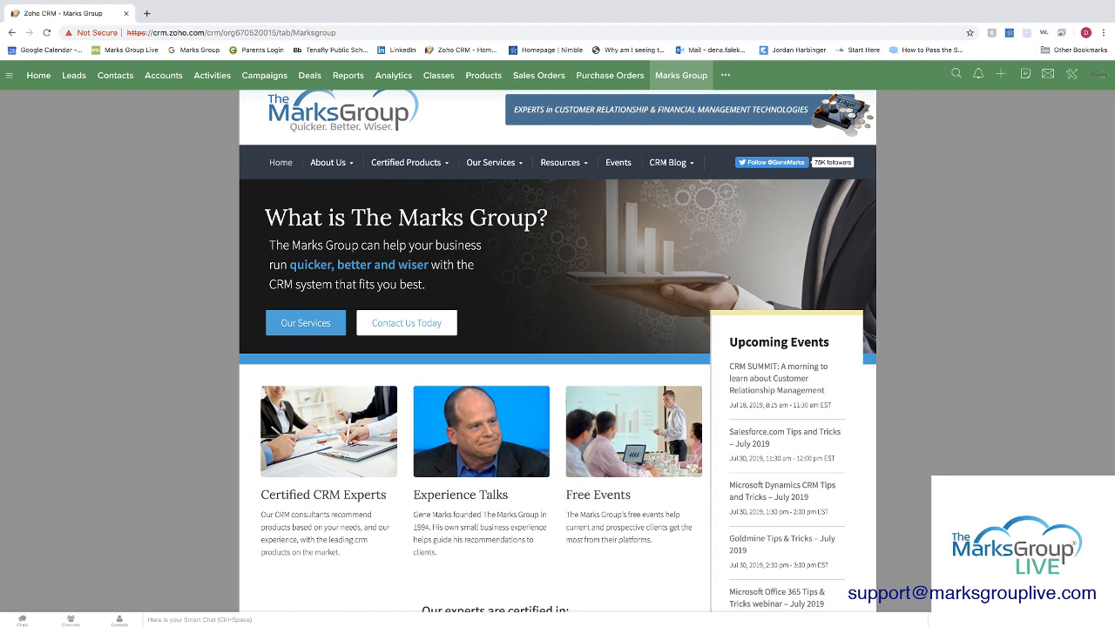
scroll(down, 3)
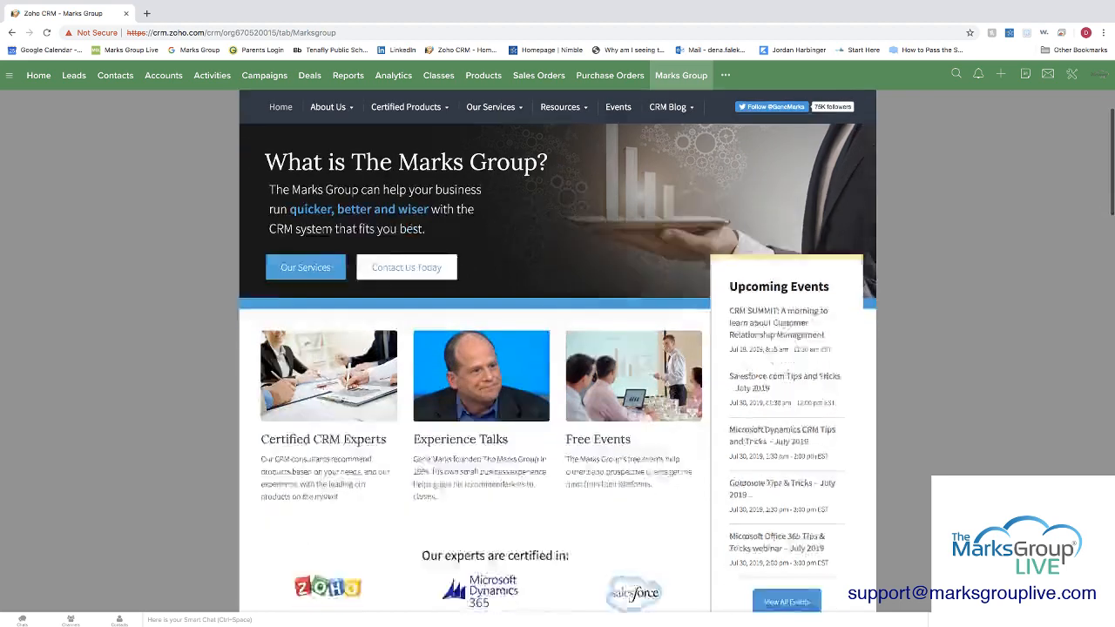
scroll(up, 3)
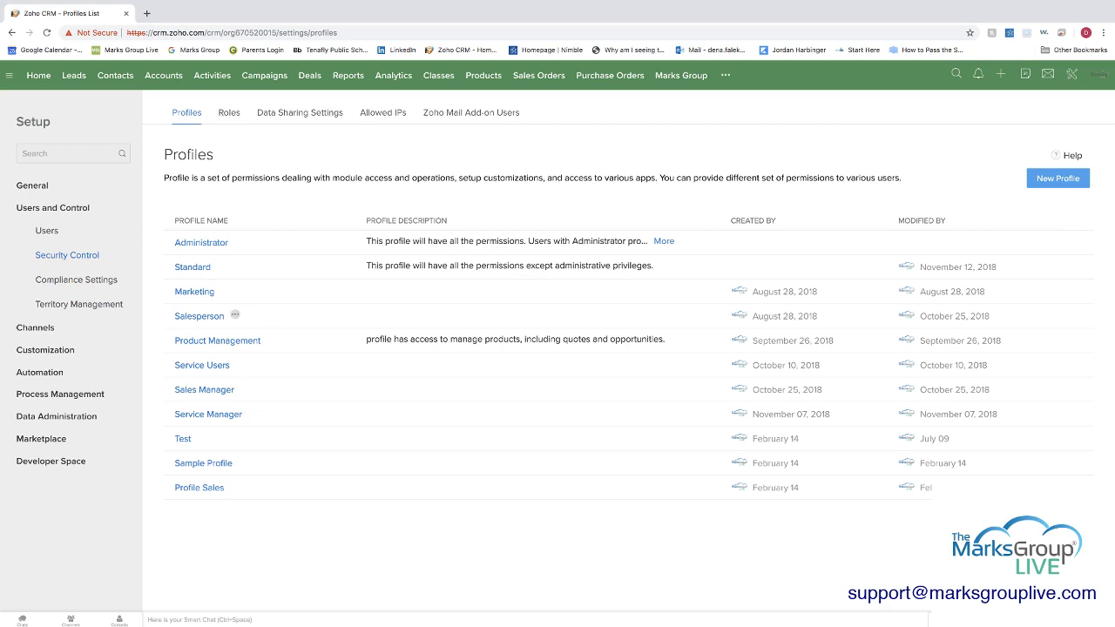
Leave the profiles list and reach Modules and Fields under Customization
click(198, 315)
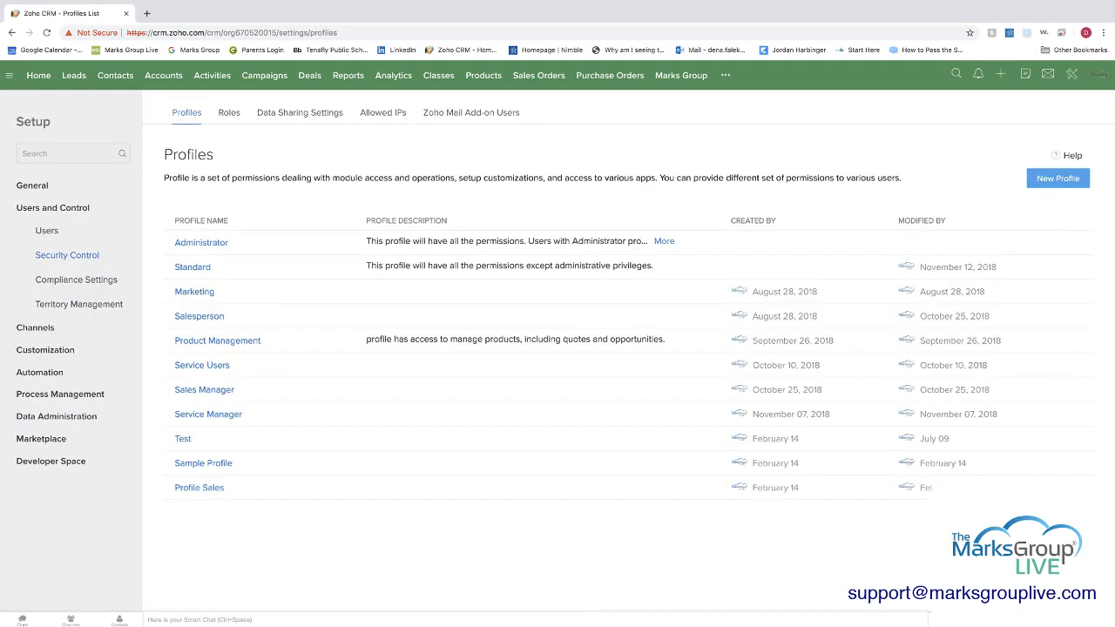
click(46, 348)
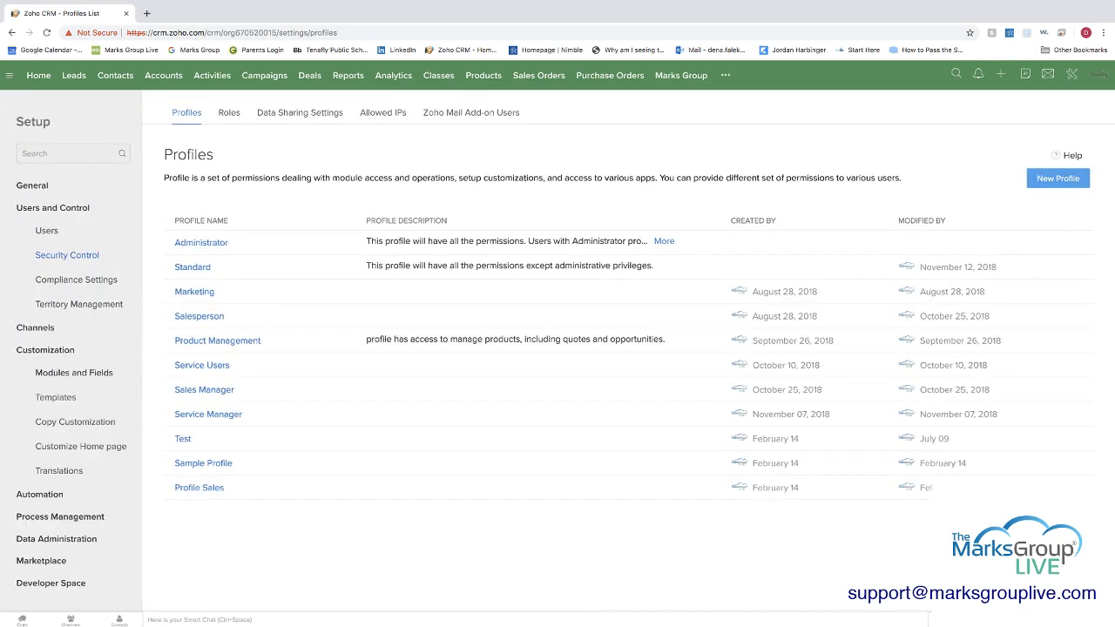
click(73, 275)
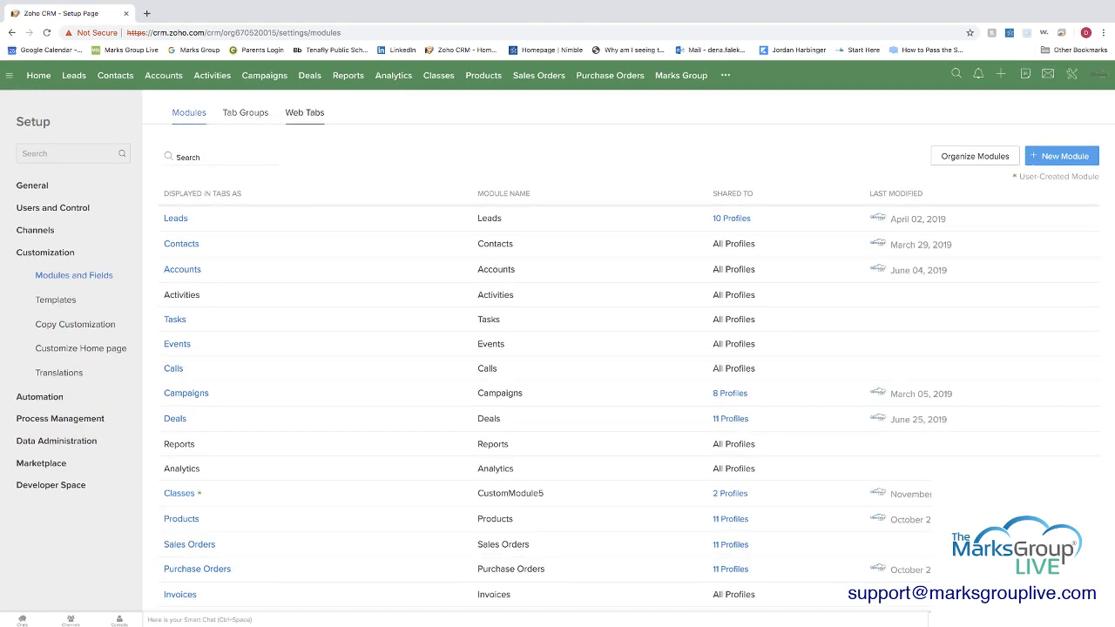
Review the Sales Group's tabs and permitted profiles in Tab Groups settings
click(244, 112)
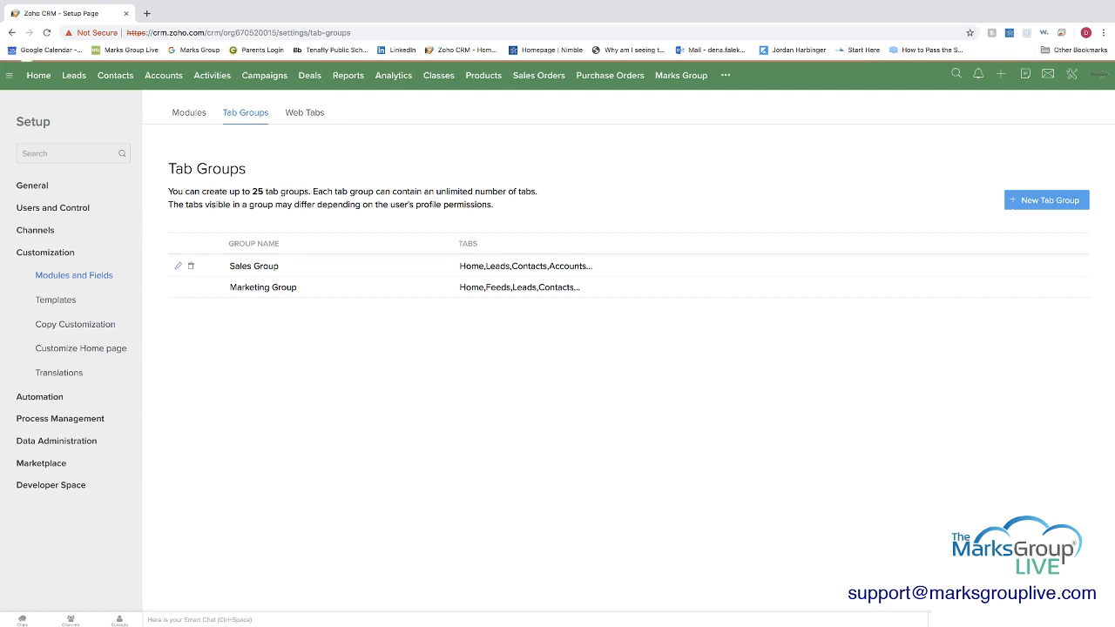
click(178, 264)
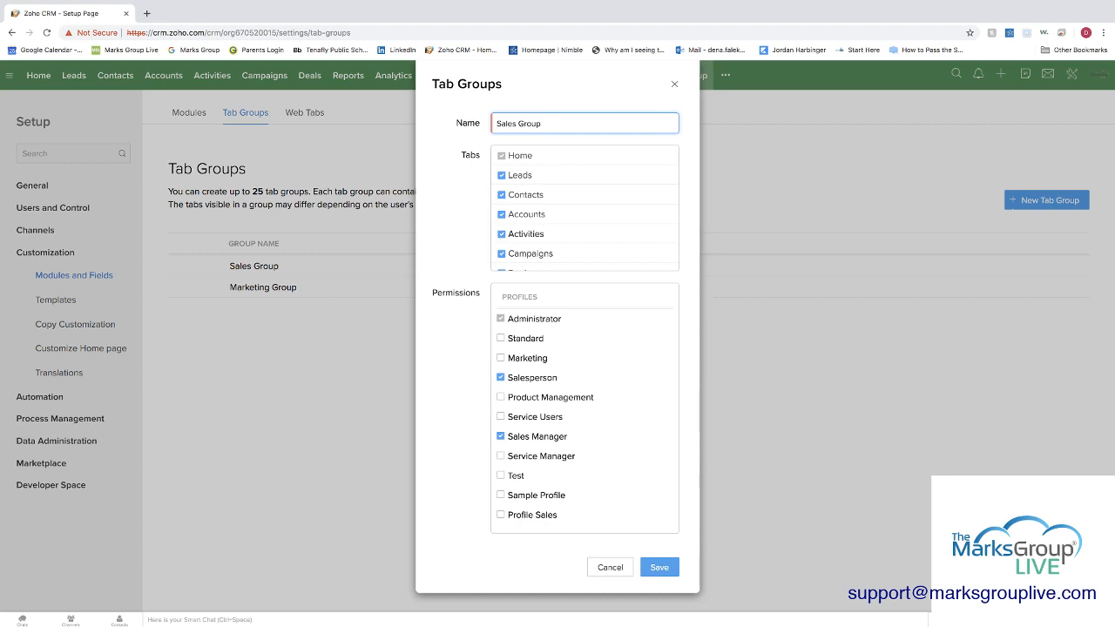
scroll(down, 3)
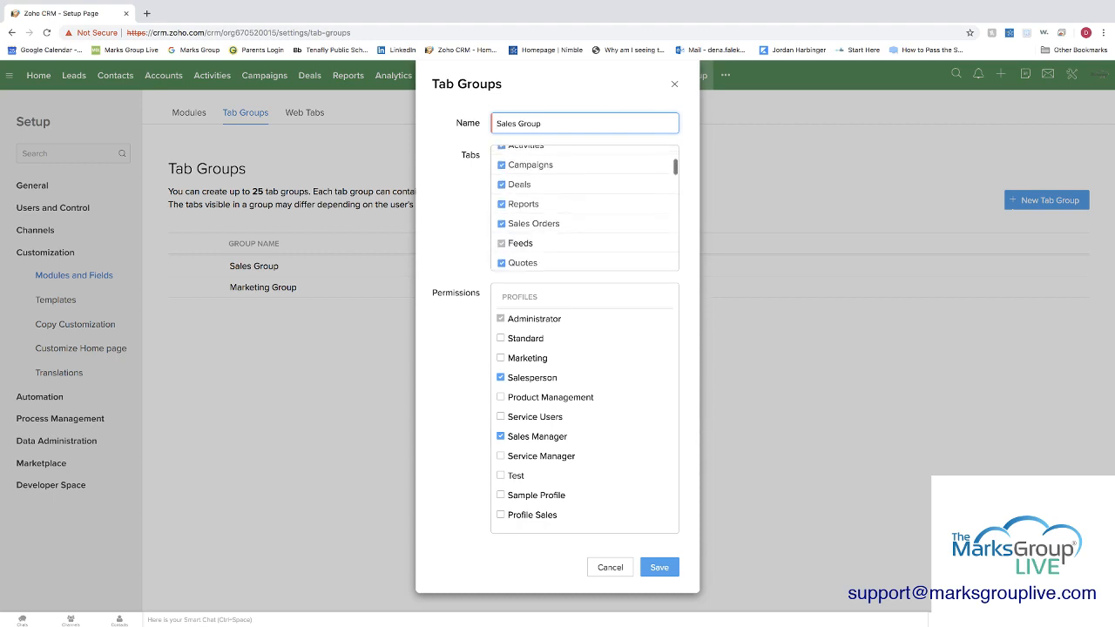
scroll(down, 3)
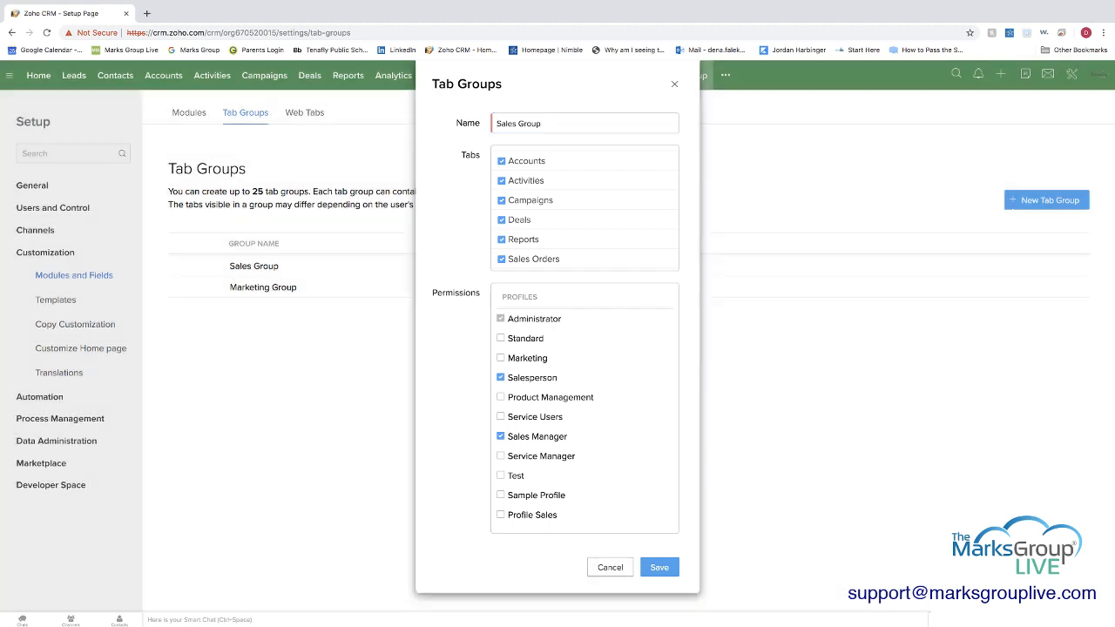
click(658, 568)
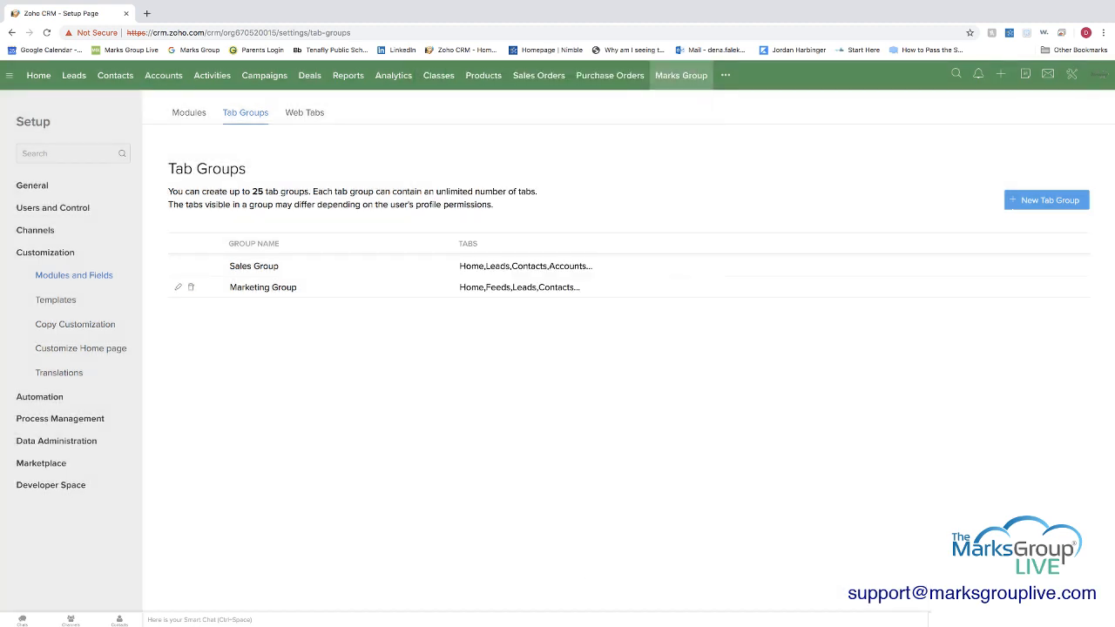
Review the Marketing Group's tabs and profiles, then start a new tab group
click(177, 285)
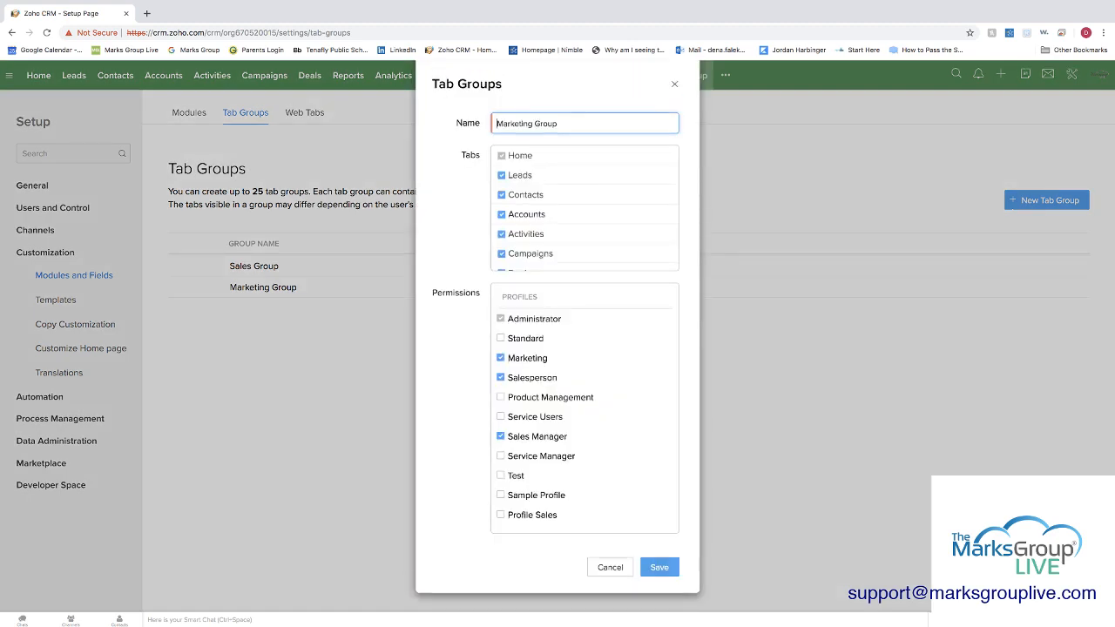
scroll(down, 3)
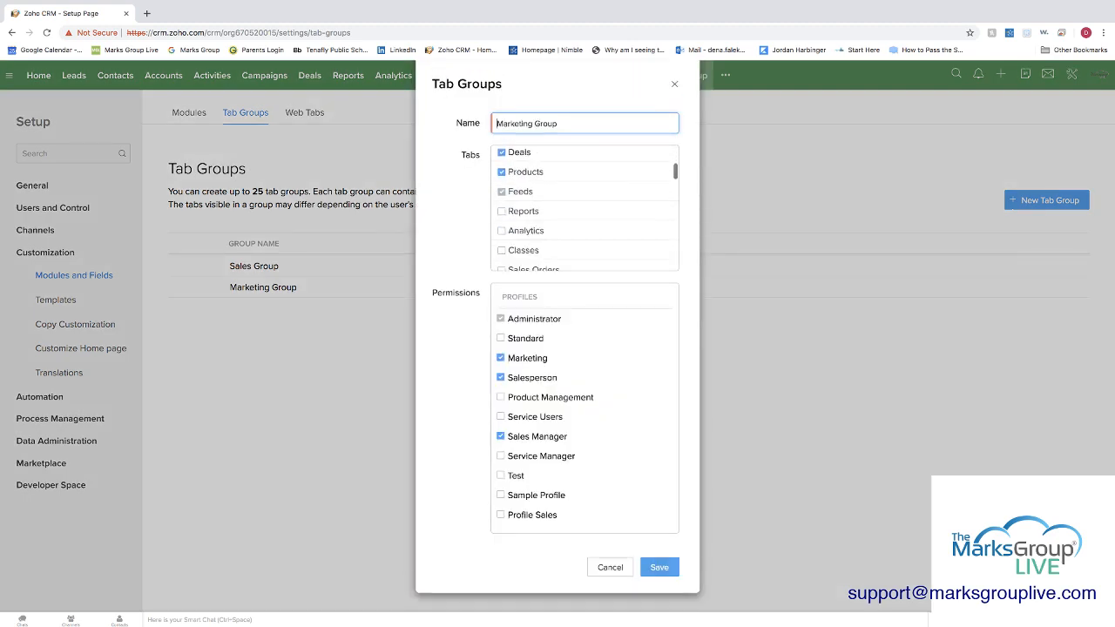
scroll(down, 3)
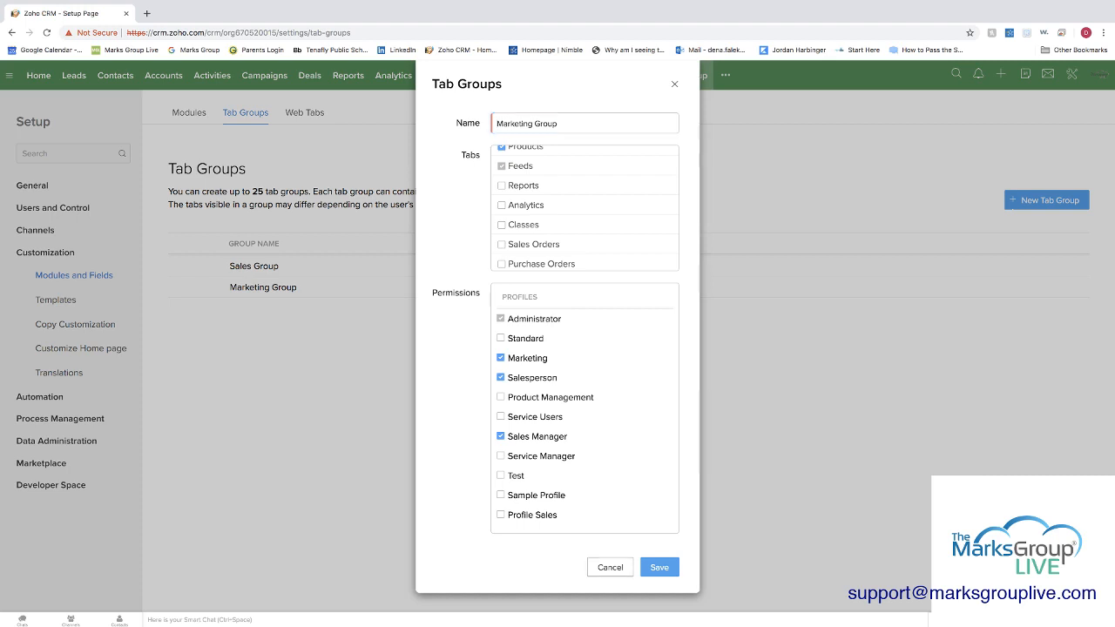
click(658, 567)
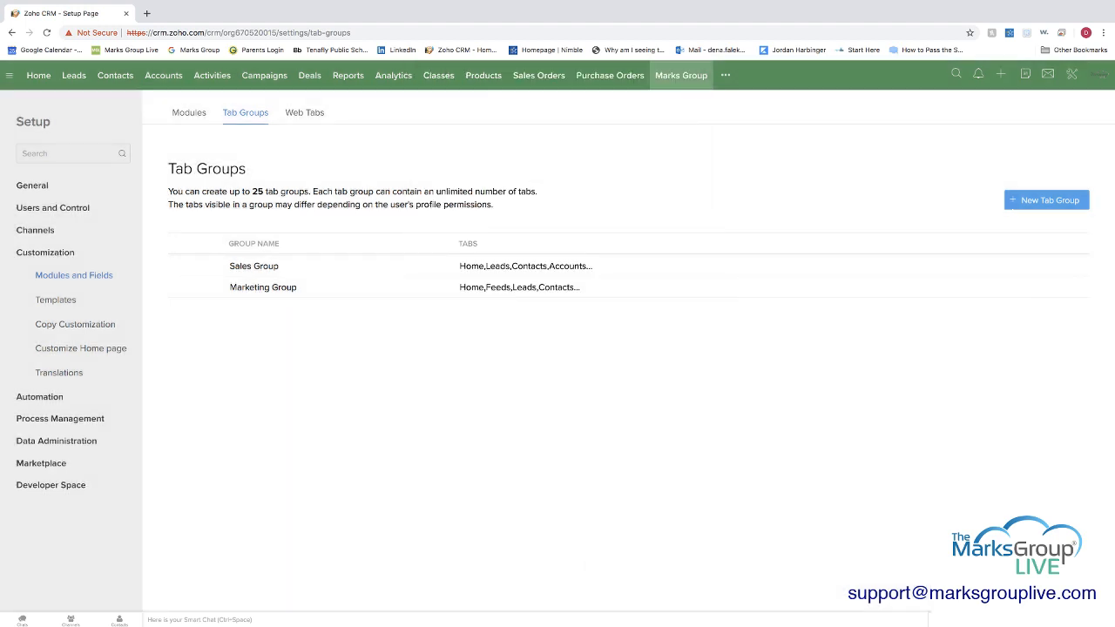
click(1045, 199)
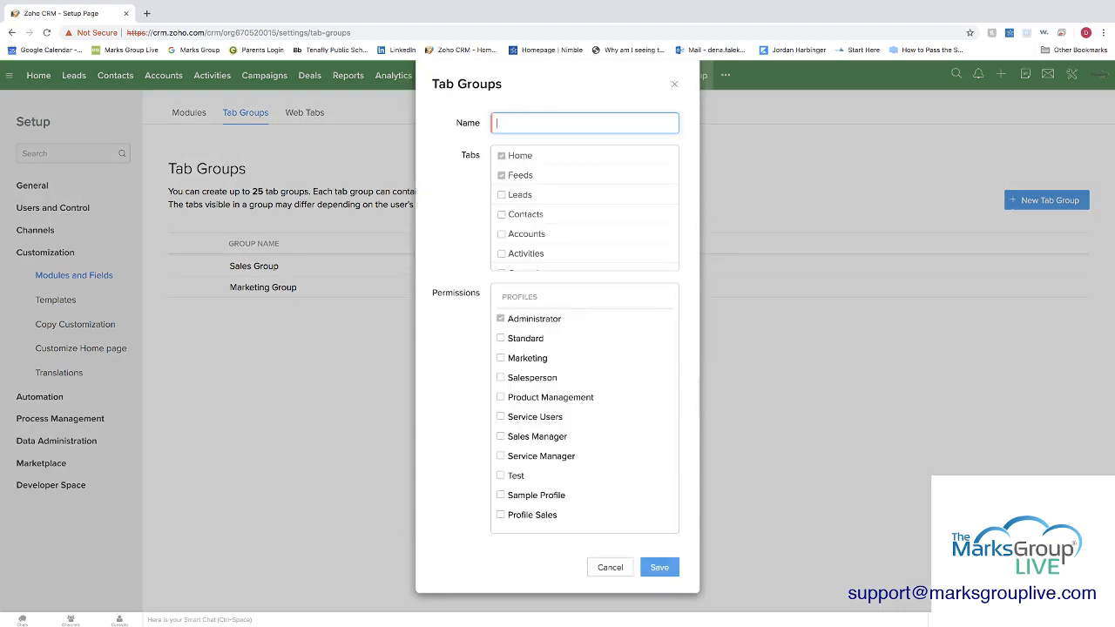
Name the group Website Group, include SalesInbox and Documents, grant Product Management access, and save
text(Website Ta)
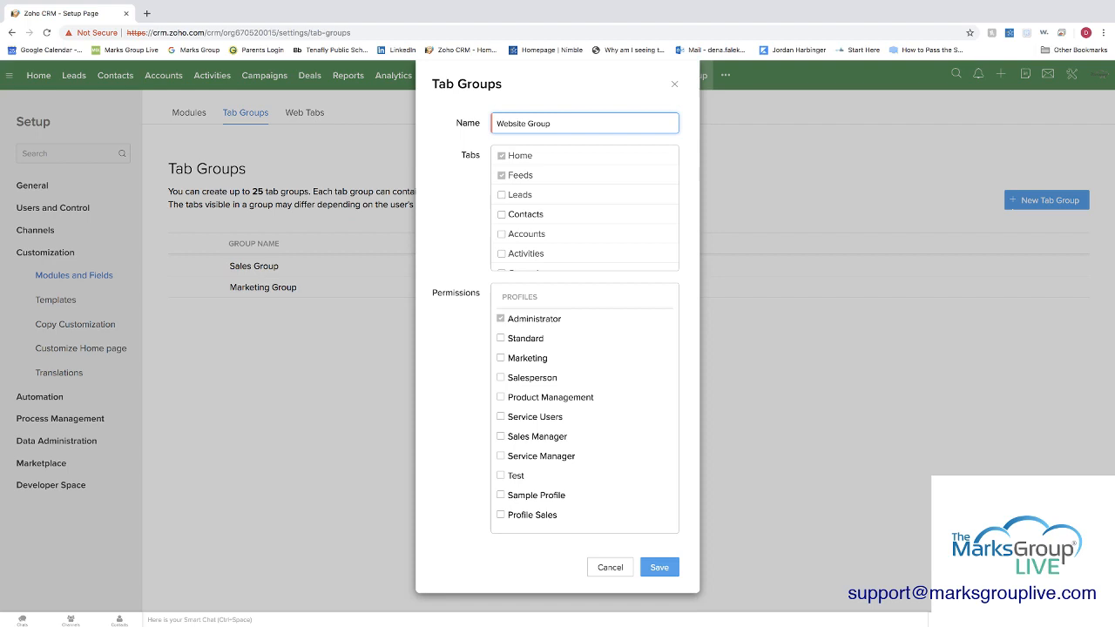
scroll(down, 3)
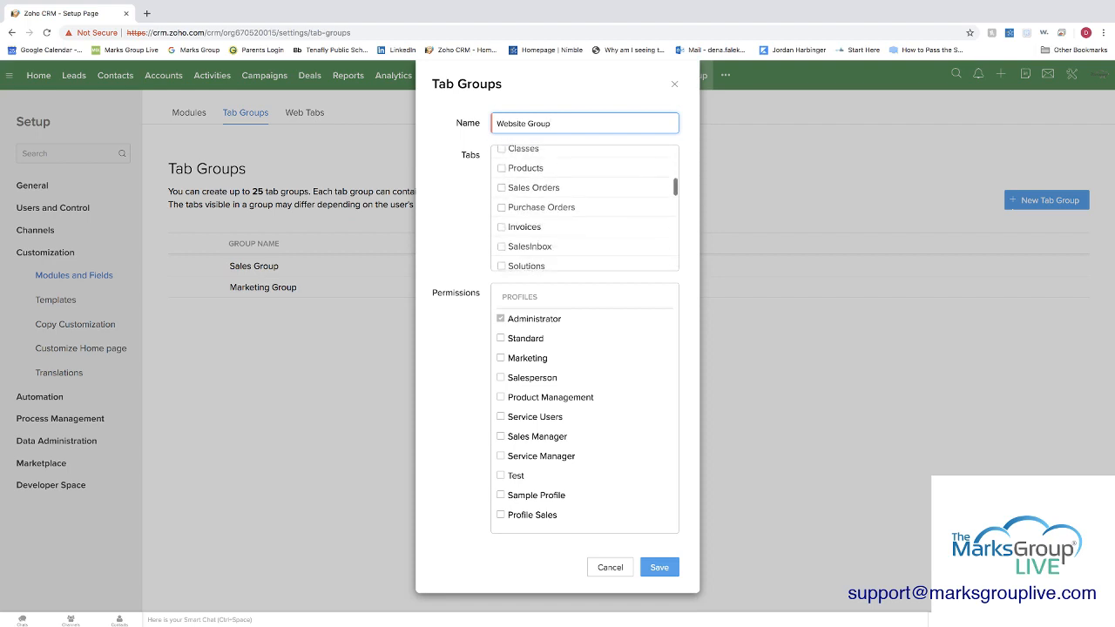
click(502, 223)
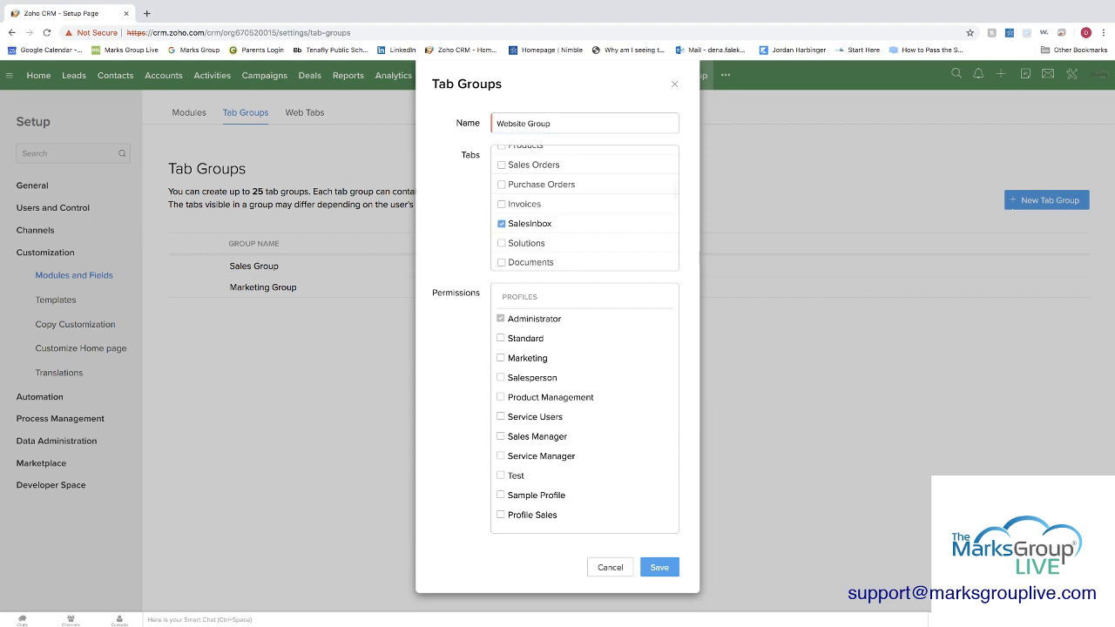
click(502, 261)
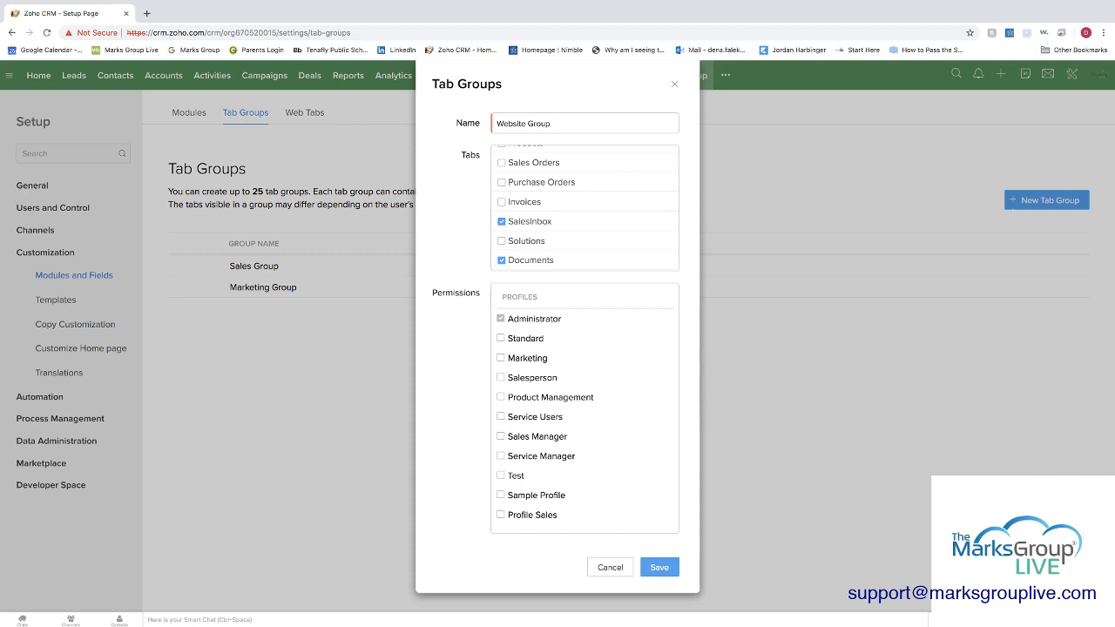
click(501, 397)
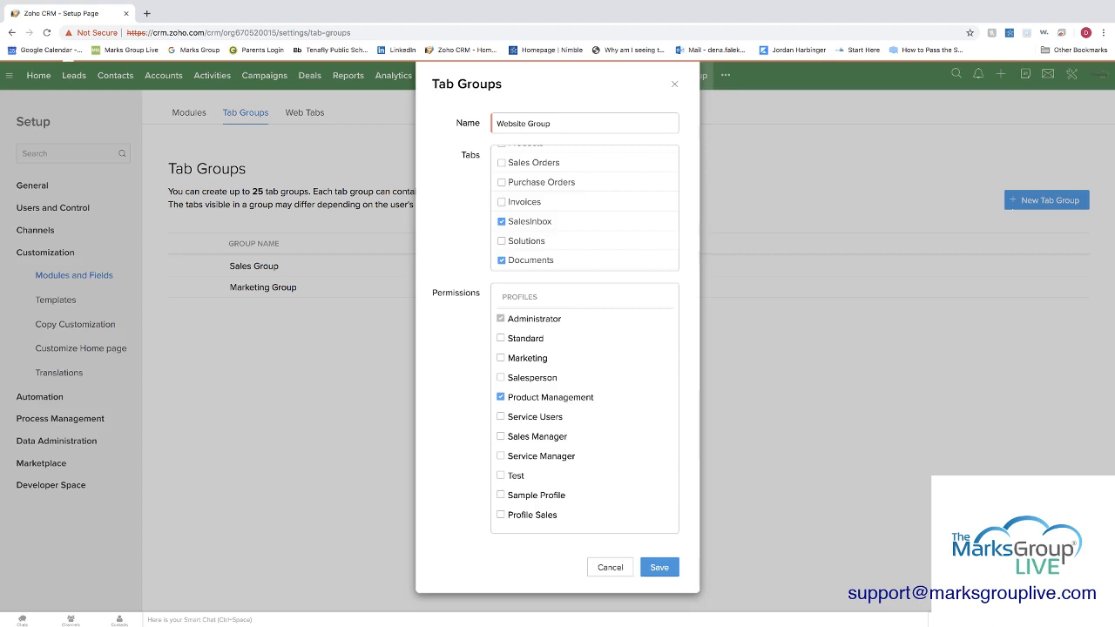
click(658, 567)
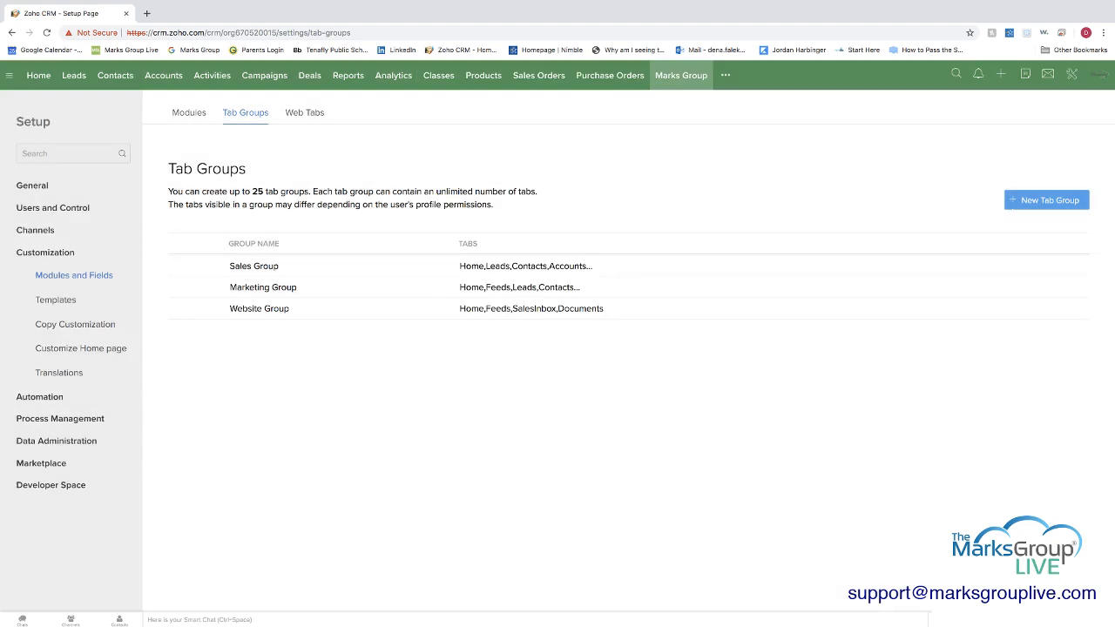
mouse_move(262, 285)
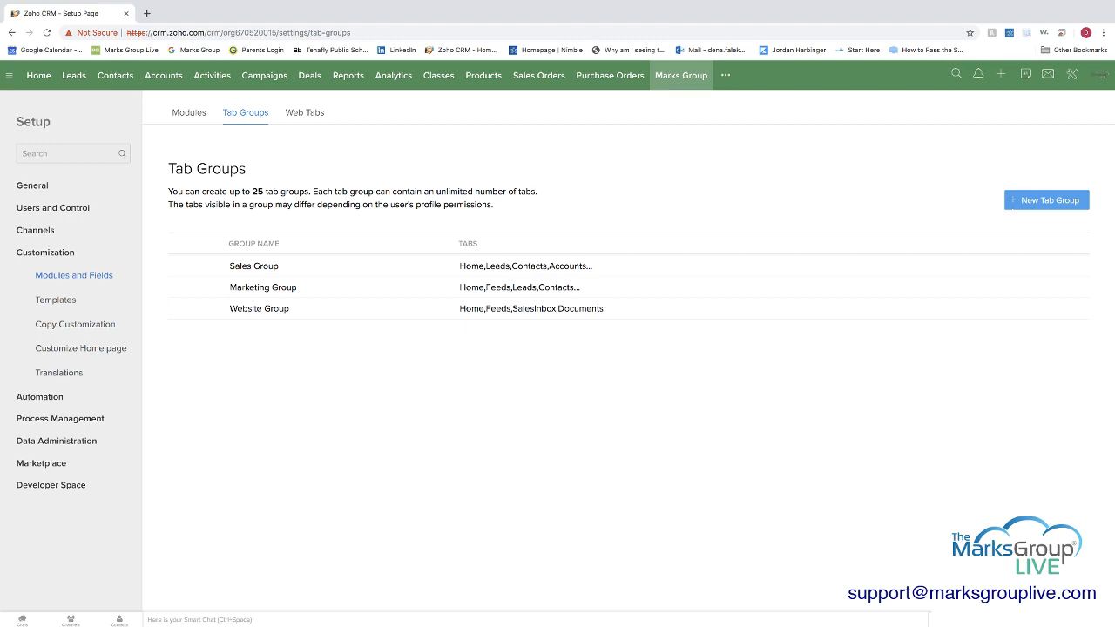
click(724, 75)
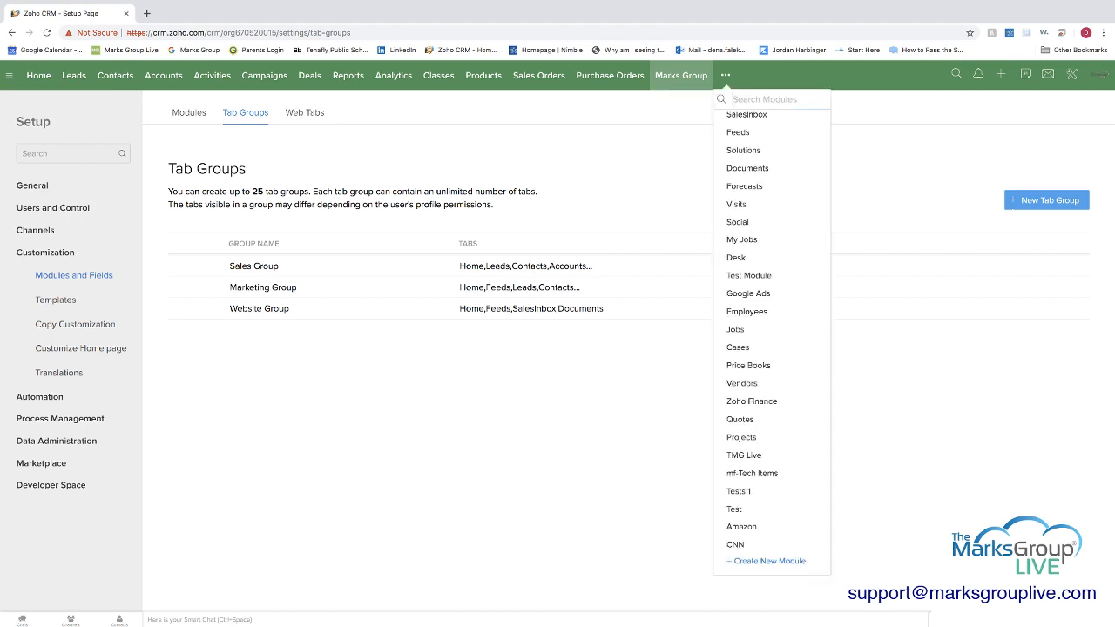
click(724, 75)
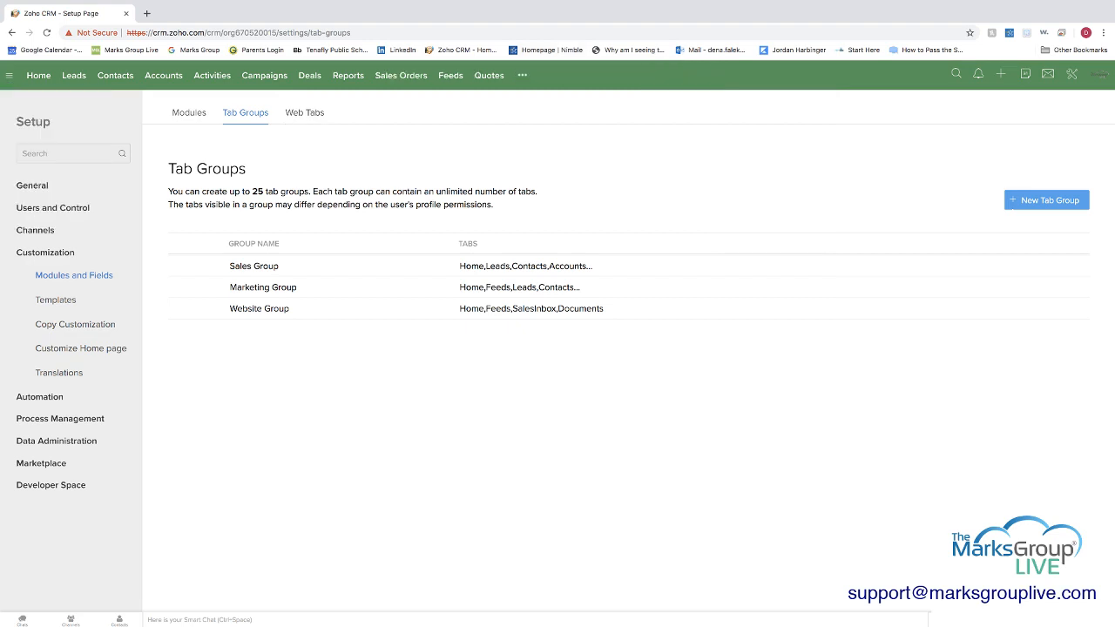
click(522, 75)
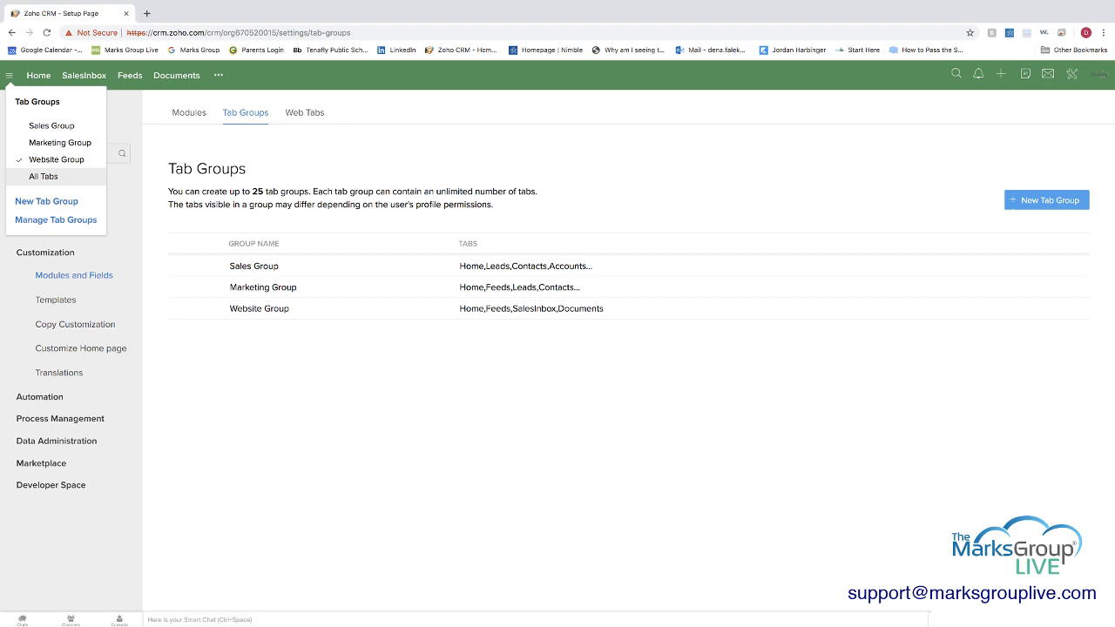
click(45, 202)
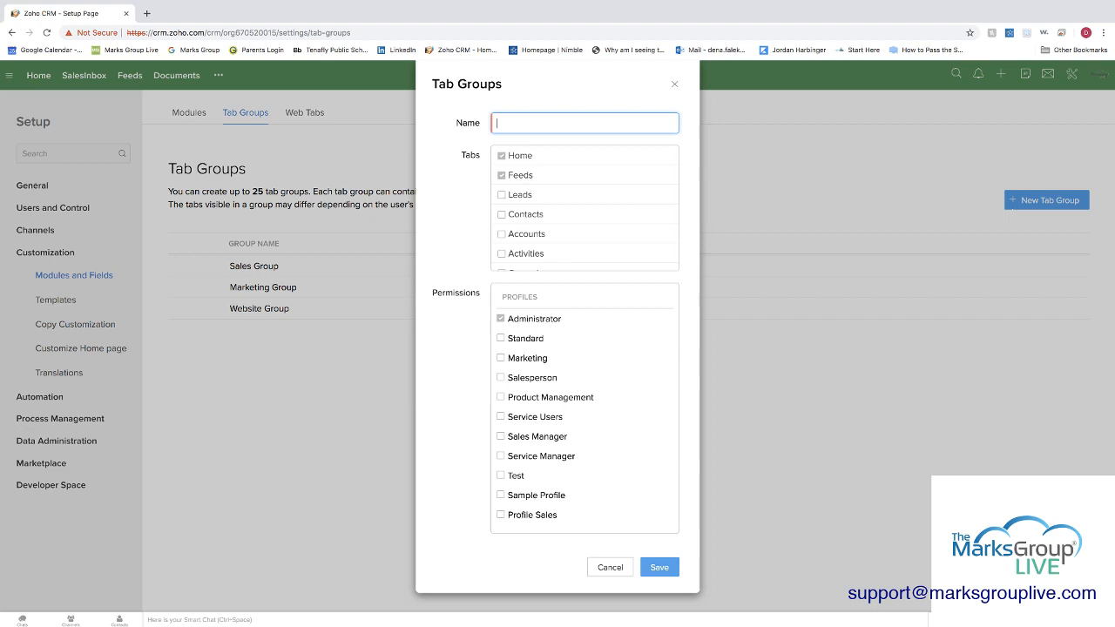
click(609, 567)
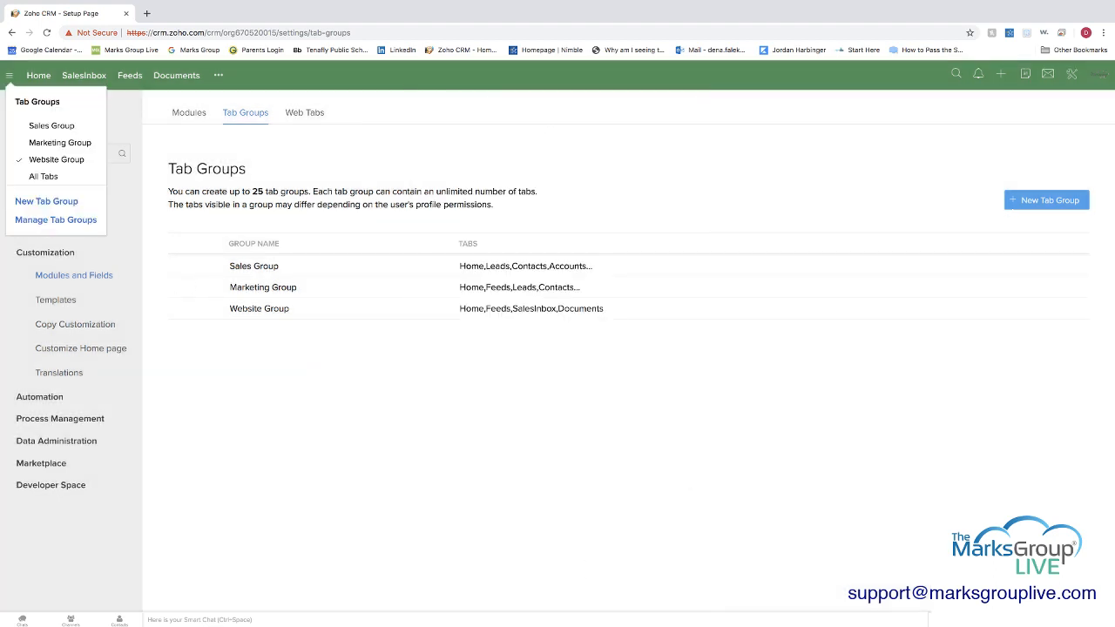
click(45, 200)
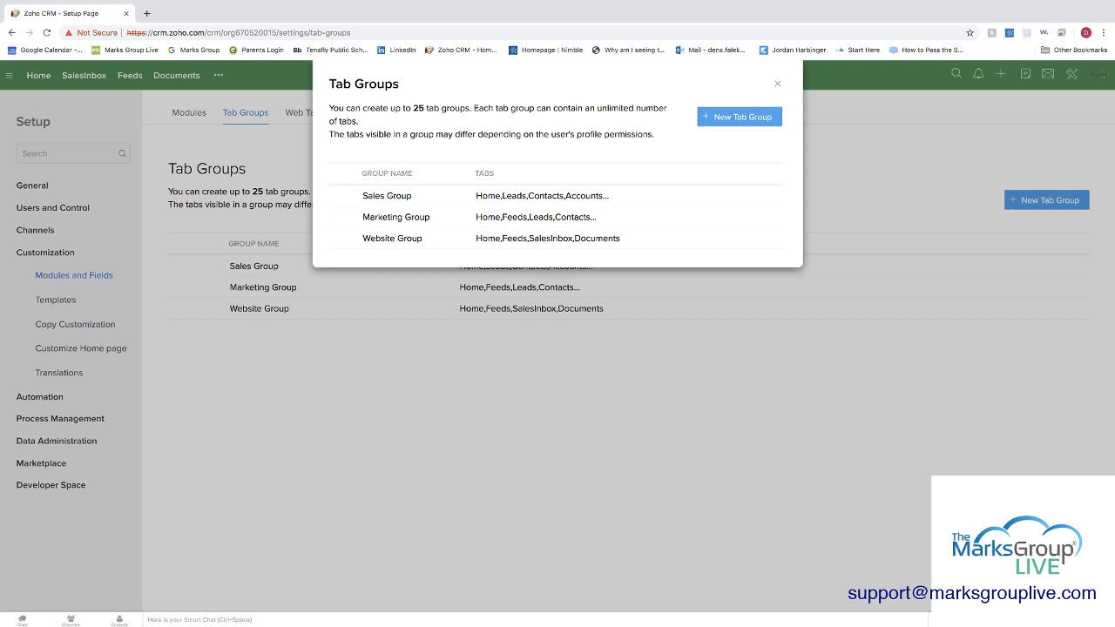
click(777, 83)
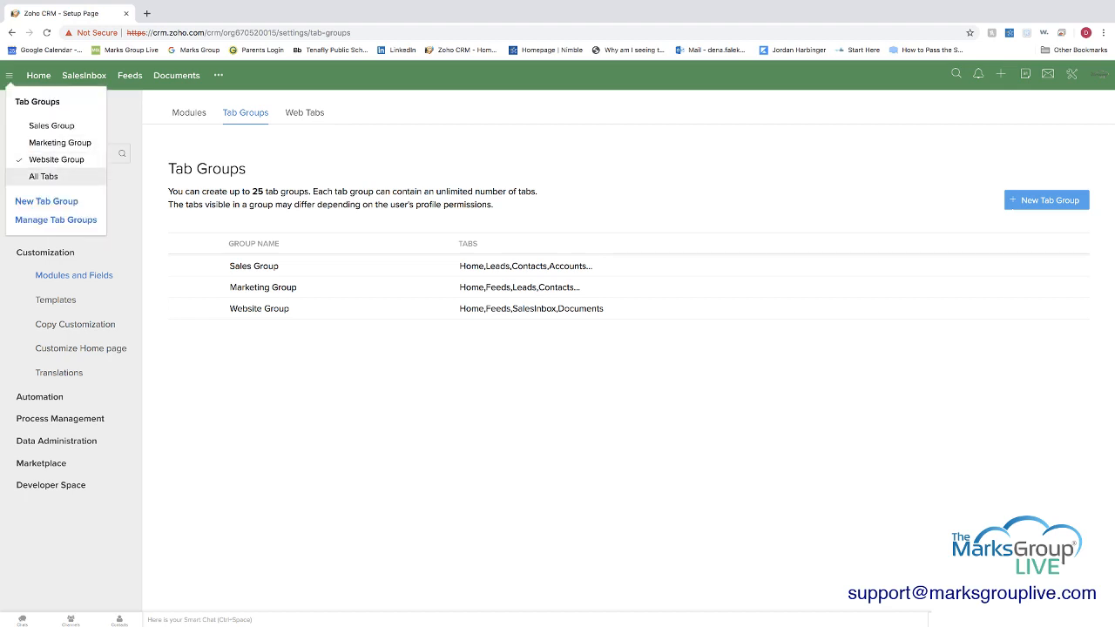
click(44, 176)
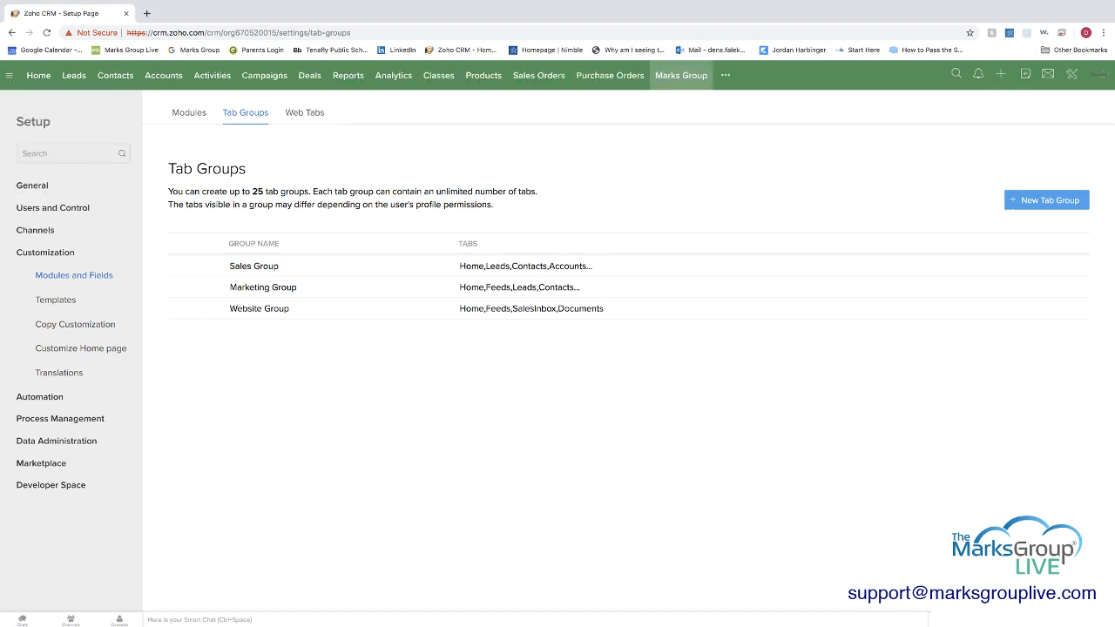